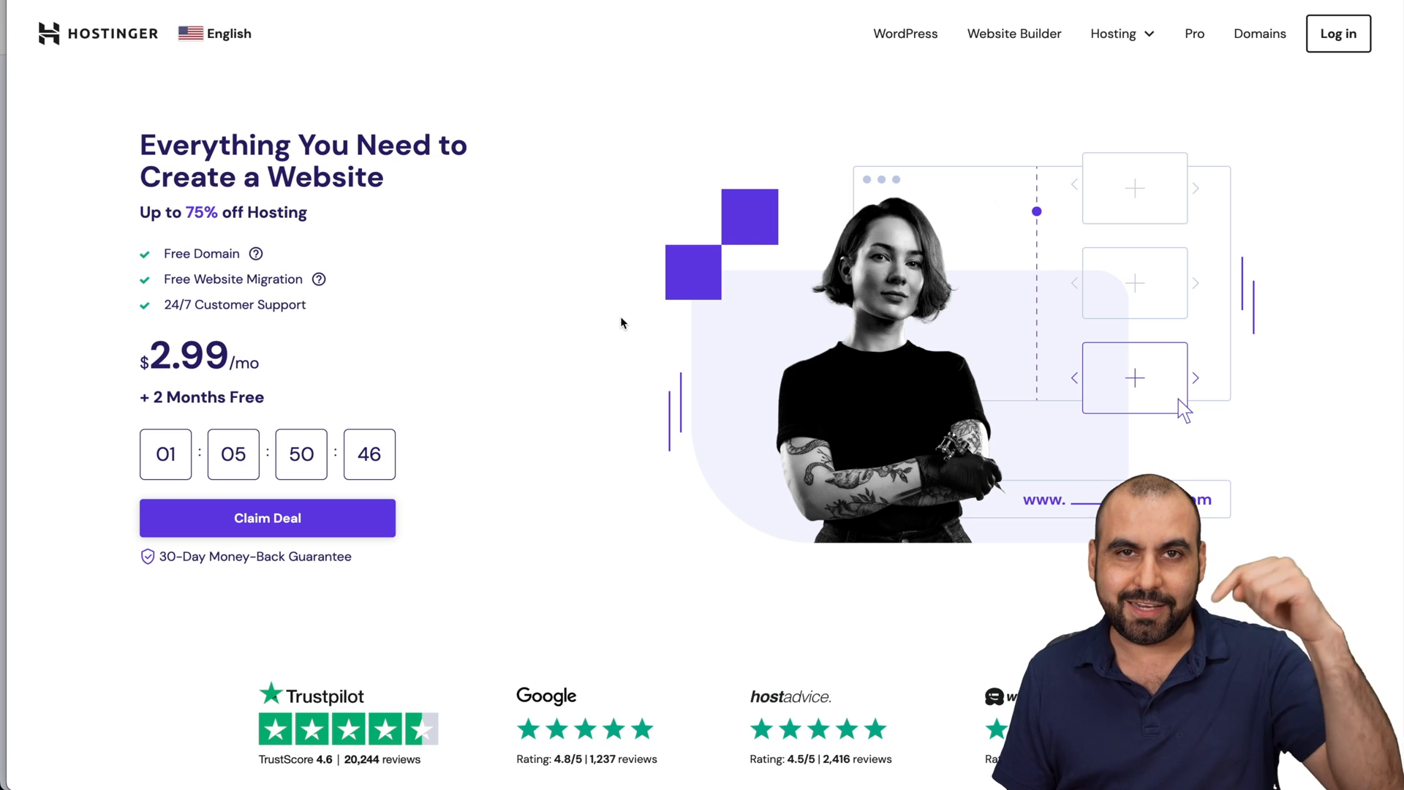
pyautogui.moveTo(721, 280)
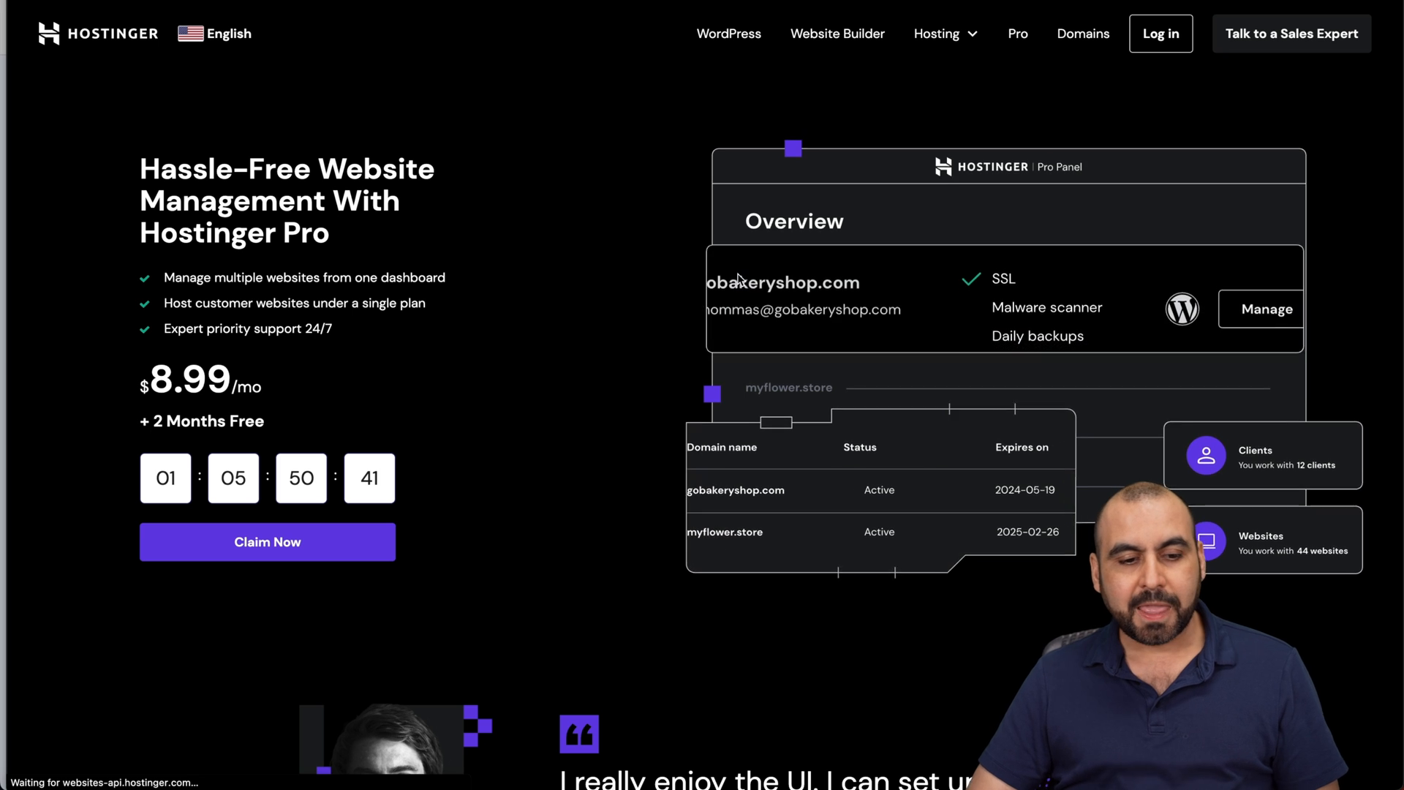
# Add the Cloud Professional plan to the cart, reaching checkout with a 48-month period
pyautogui.scroll(-3)
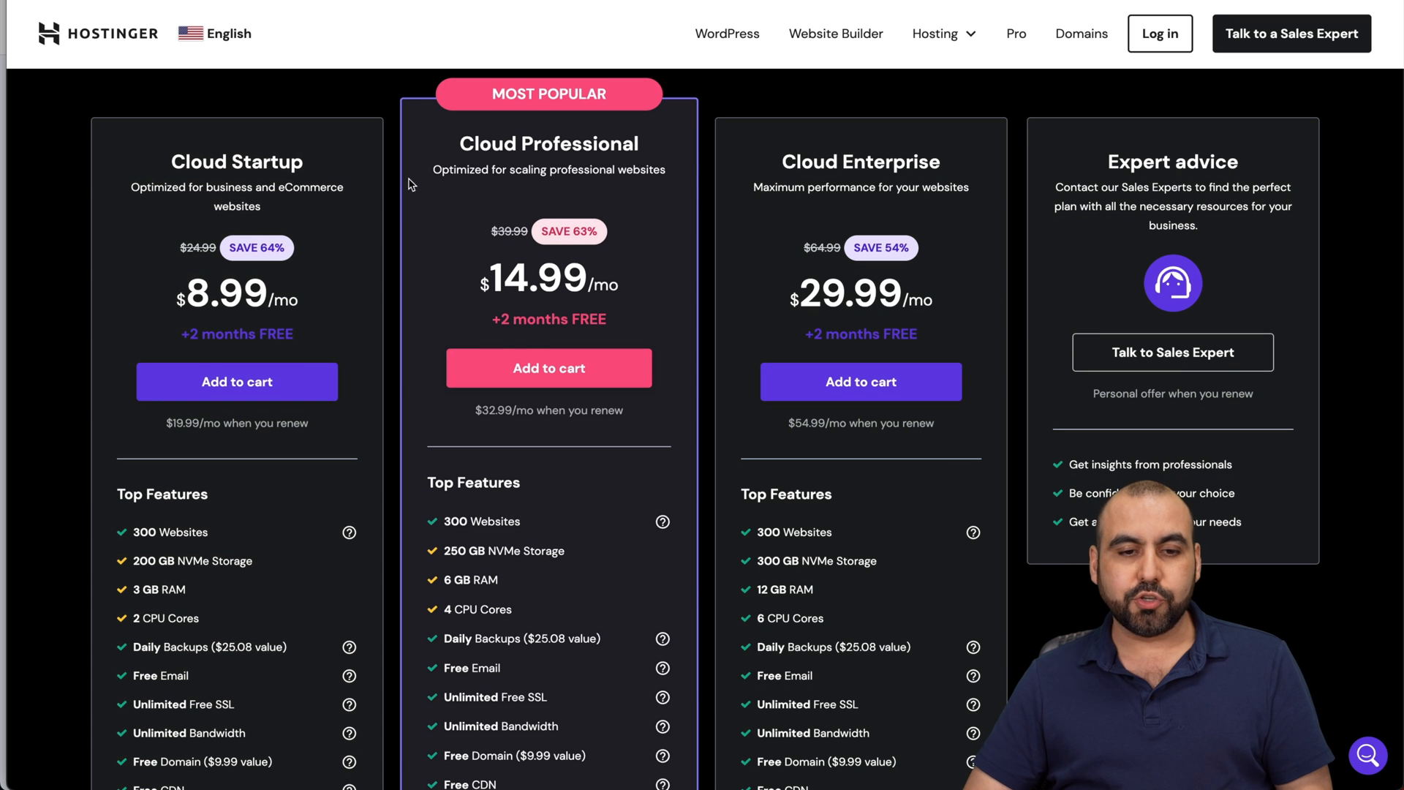
pyautogui.click(550, 368)
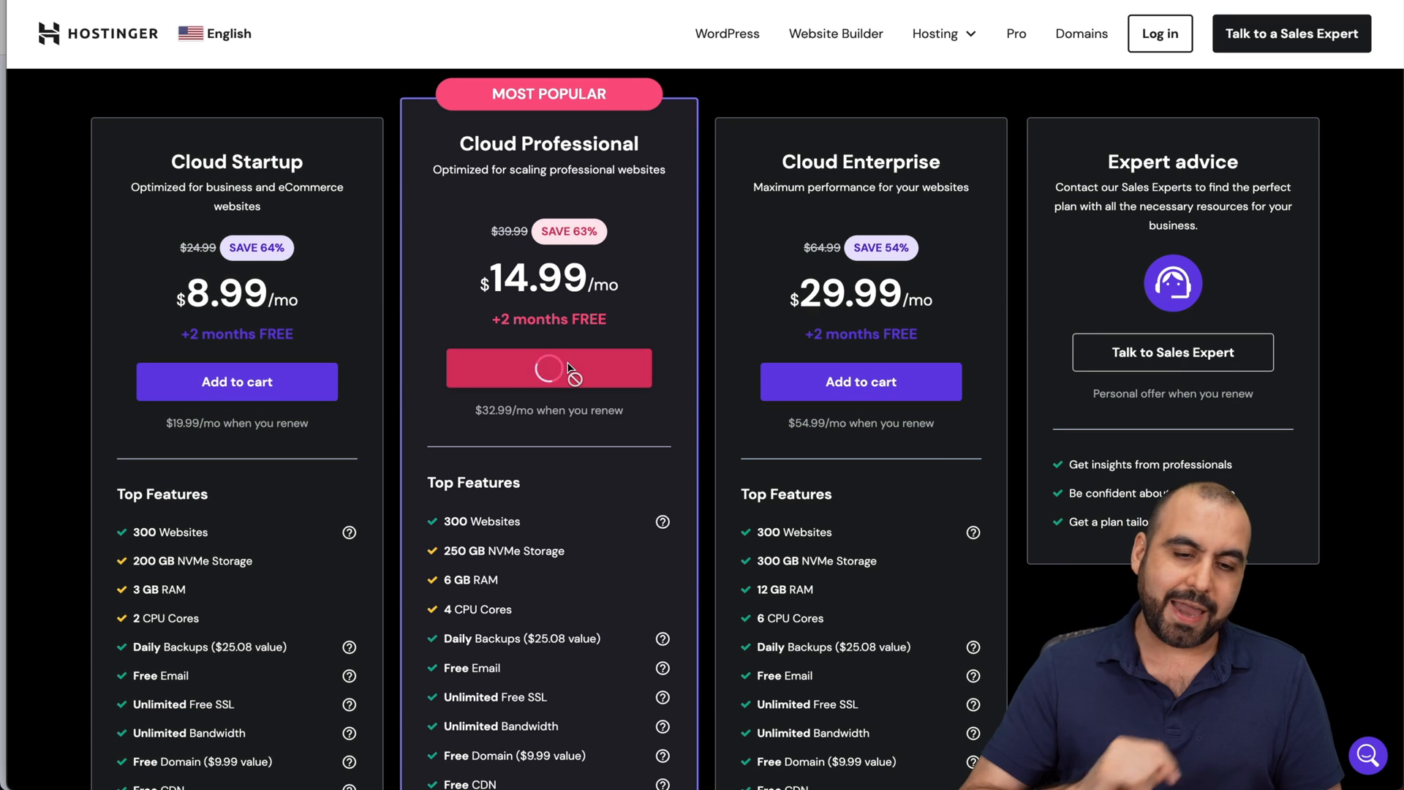
pyautogui.click(550, 367)
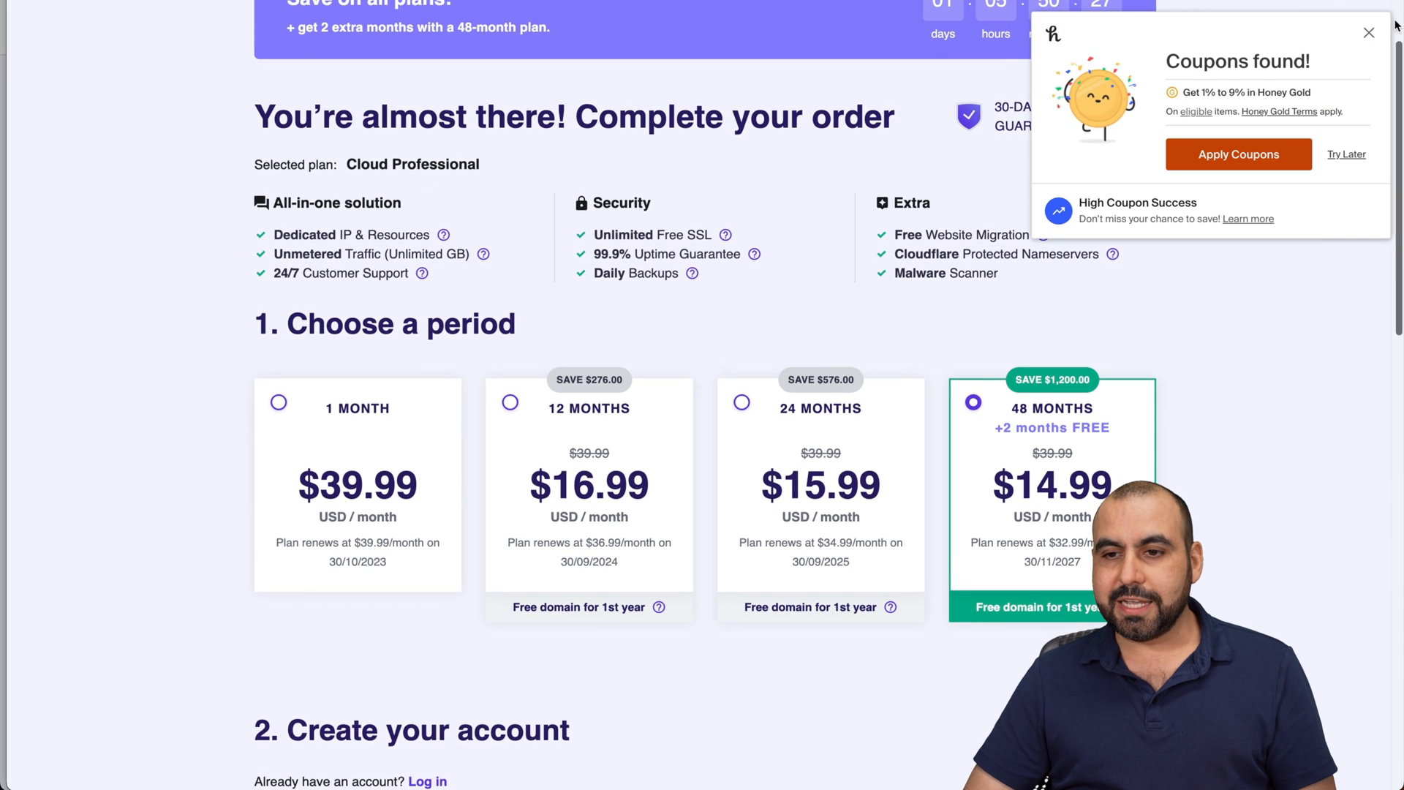
pyautogui.scroll(-3)
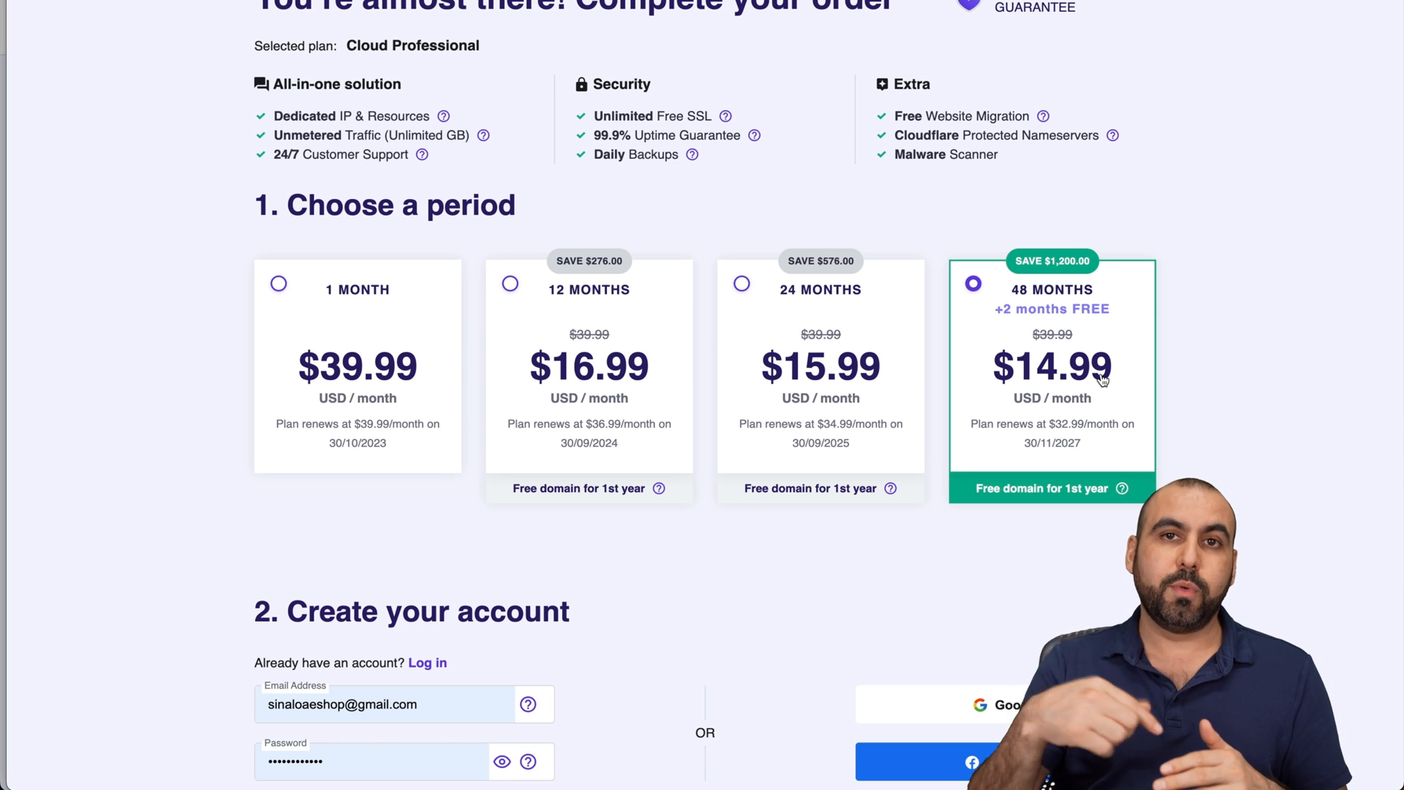
pyautogui.scroll(-3)
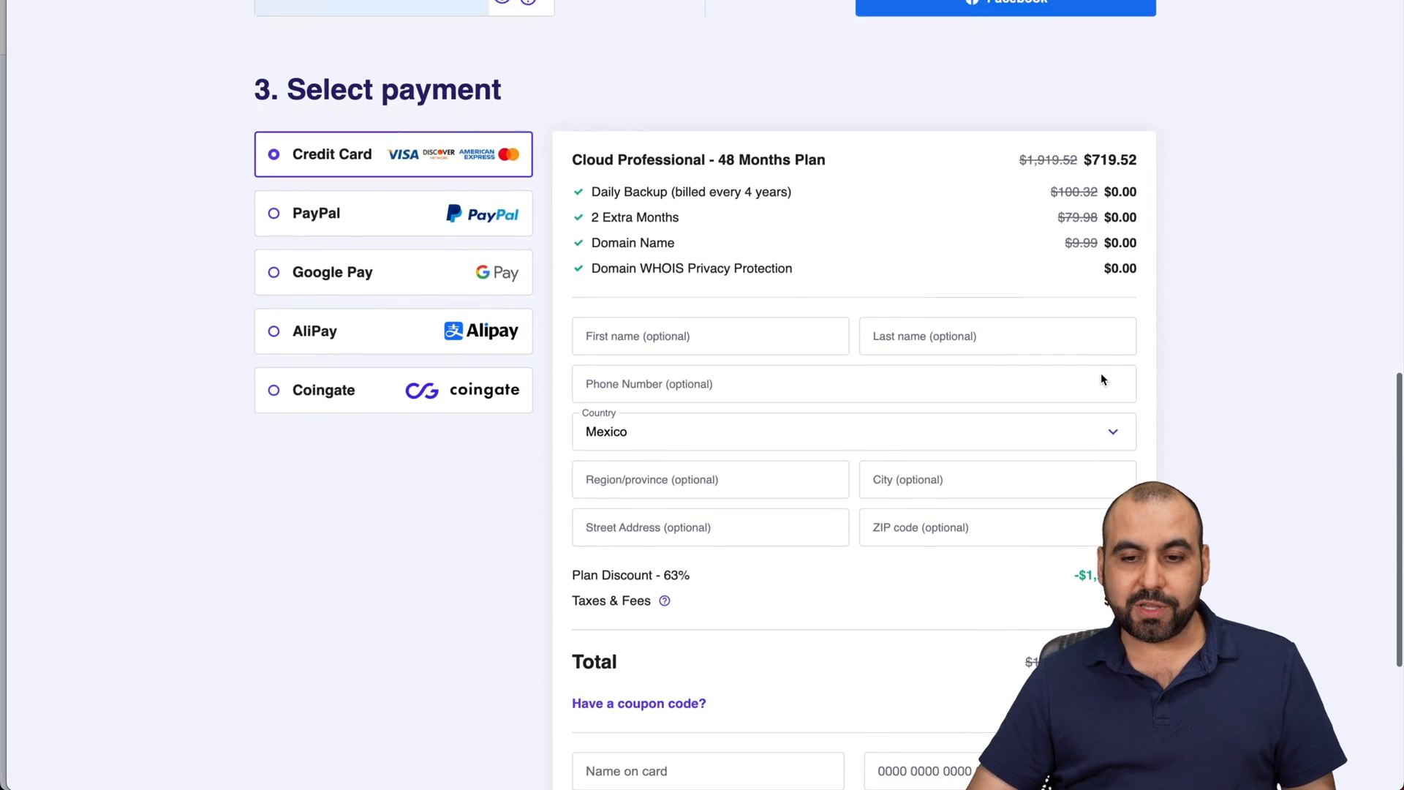
pyautogui.scroll(-3)
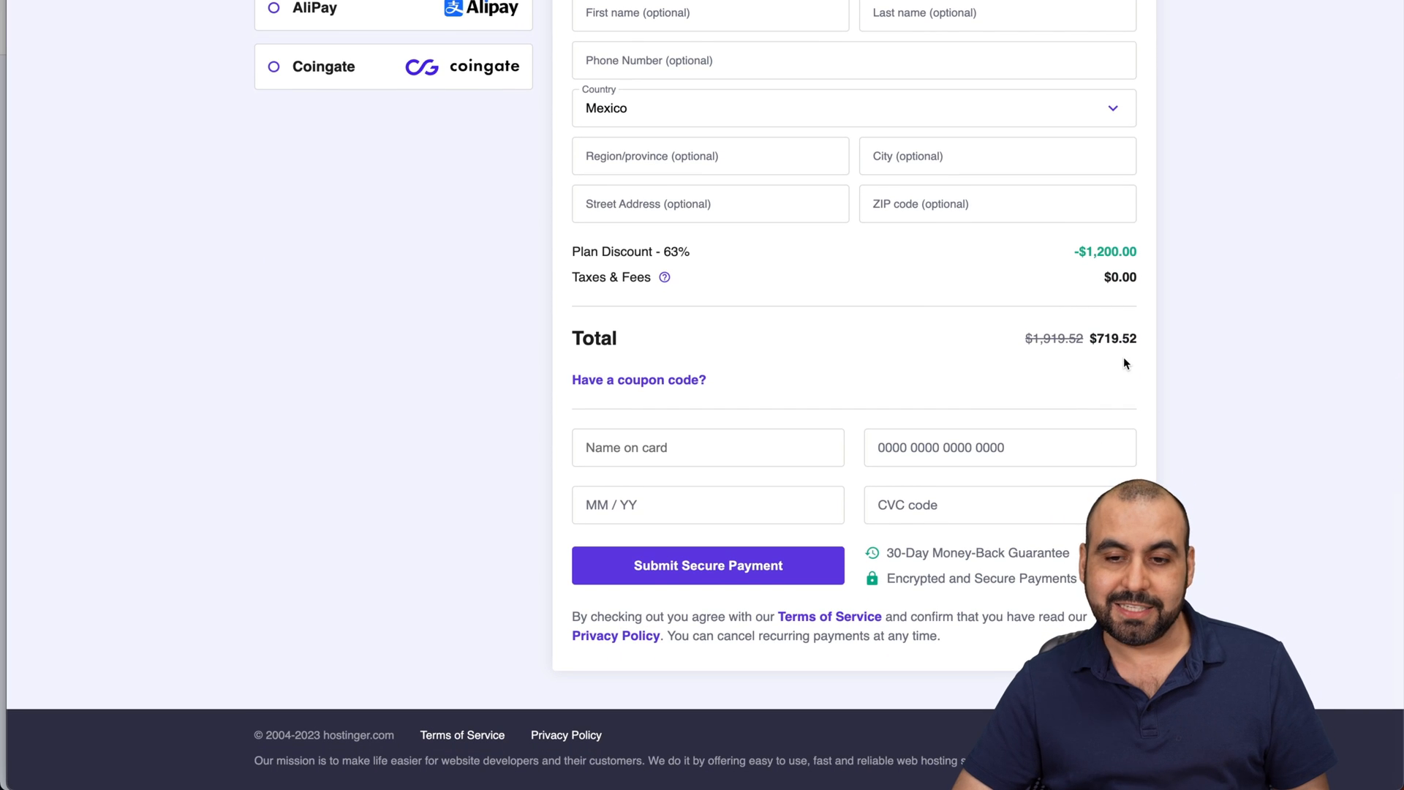
# Apply the SAASMASTER coupon for a 66% discount and a $647.57 total
pyautogui.click(638, 380)
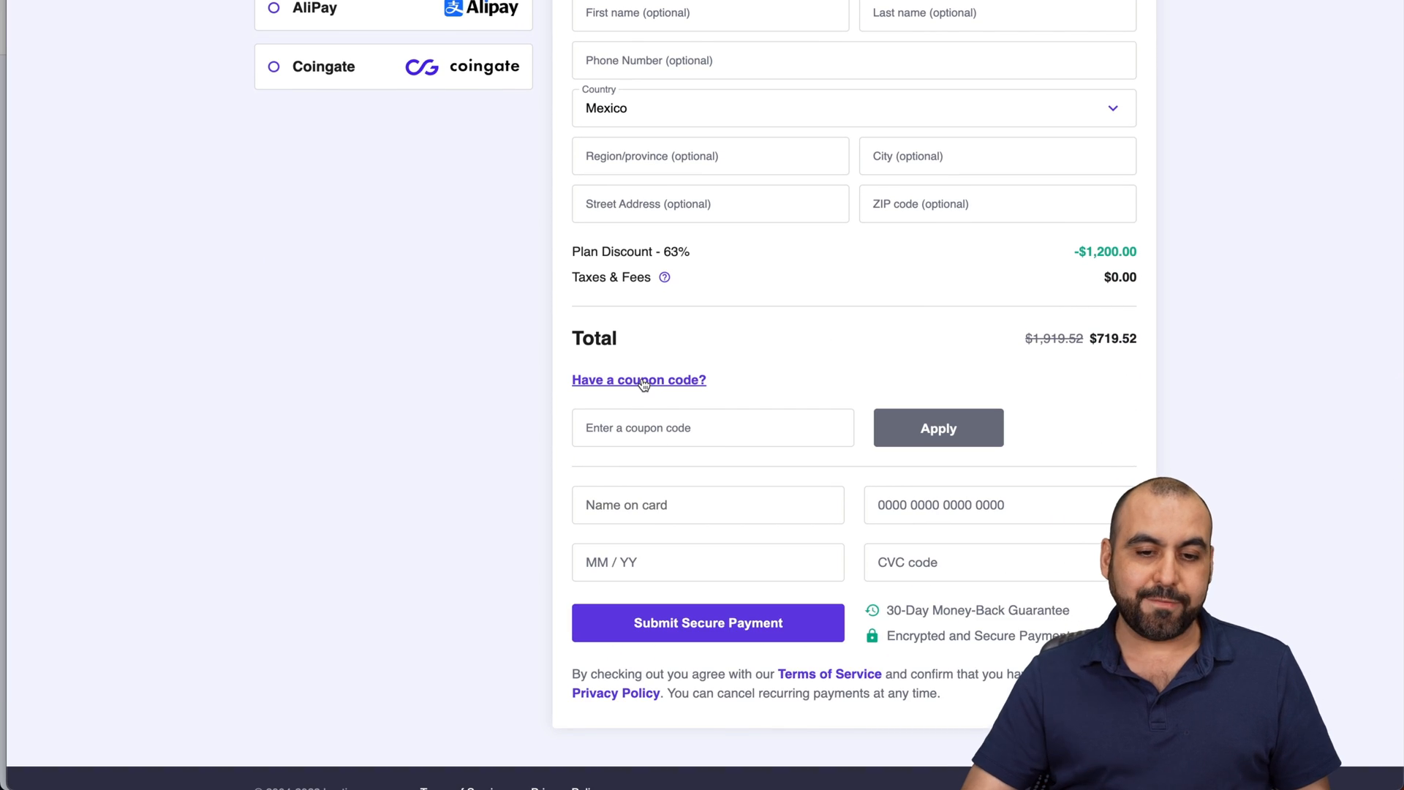
pyautogui.write('SAASMAS')
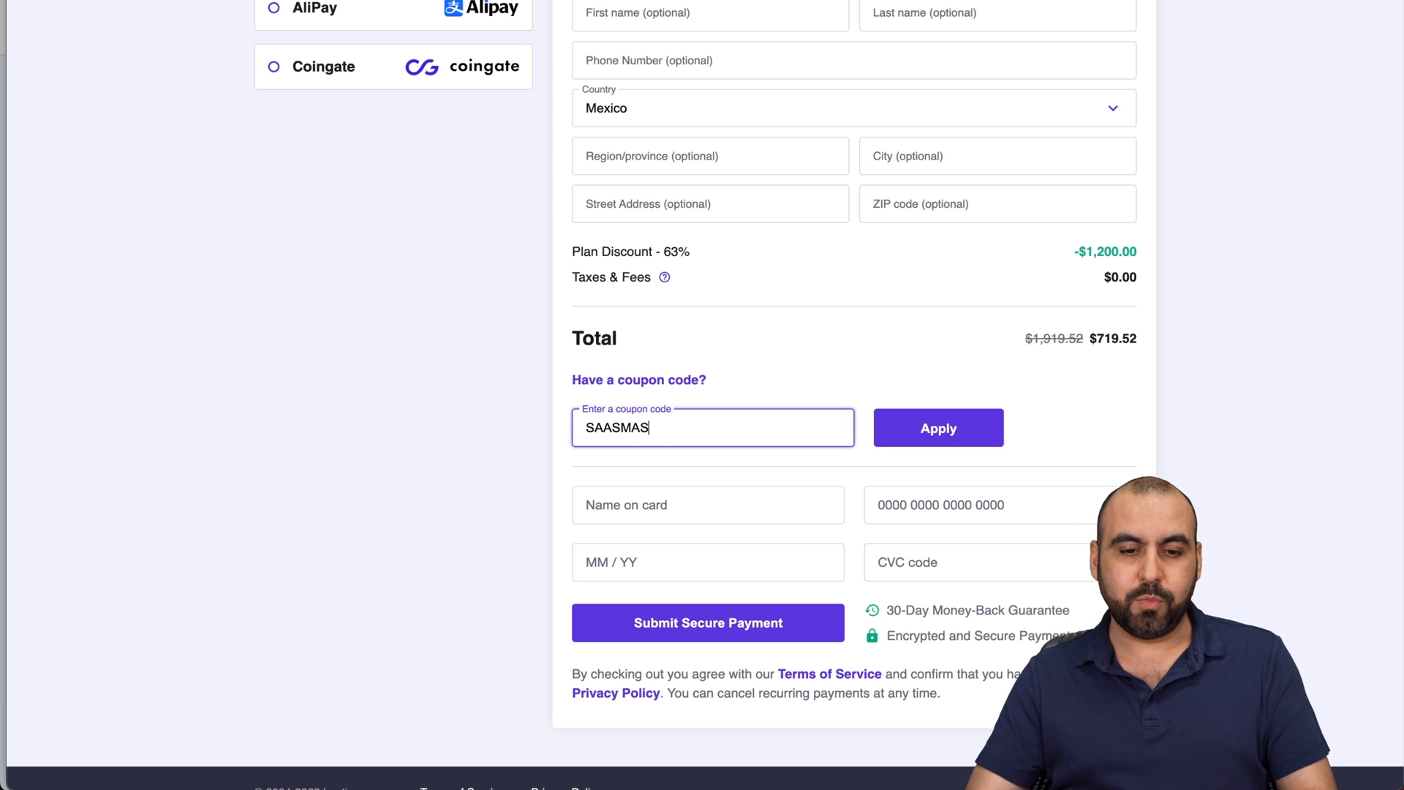
pyautogui.click(937, 427)
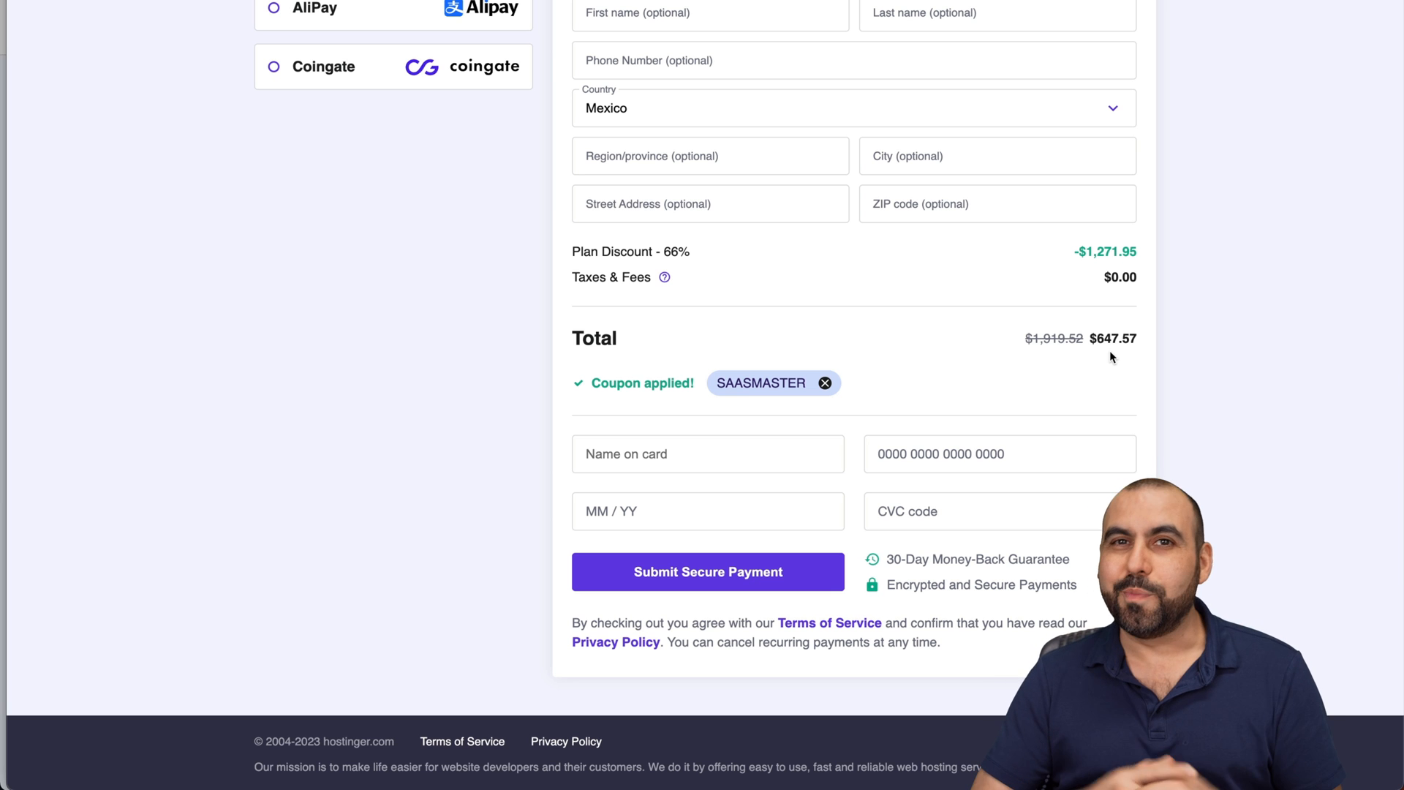
pyautogui.moveTo(1167, 125)
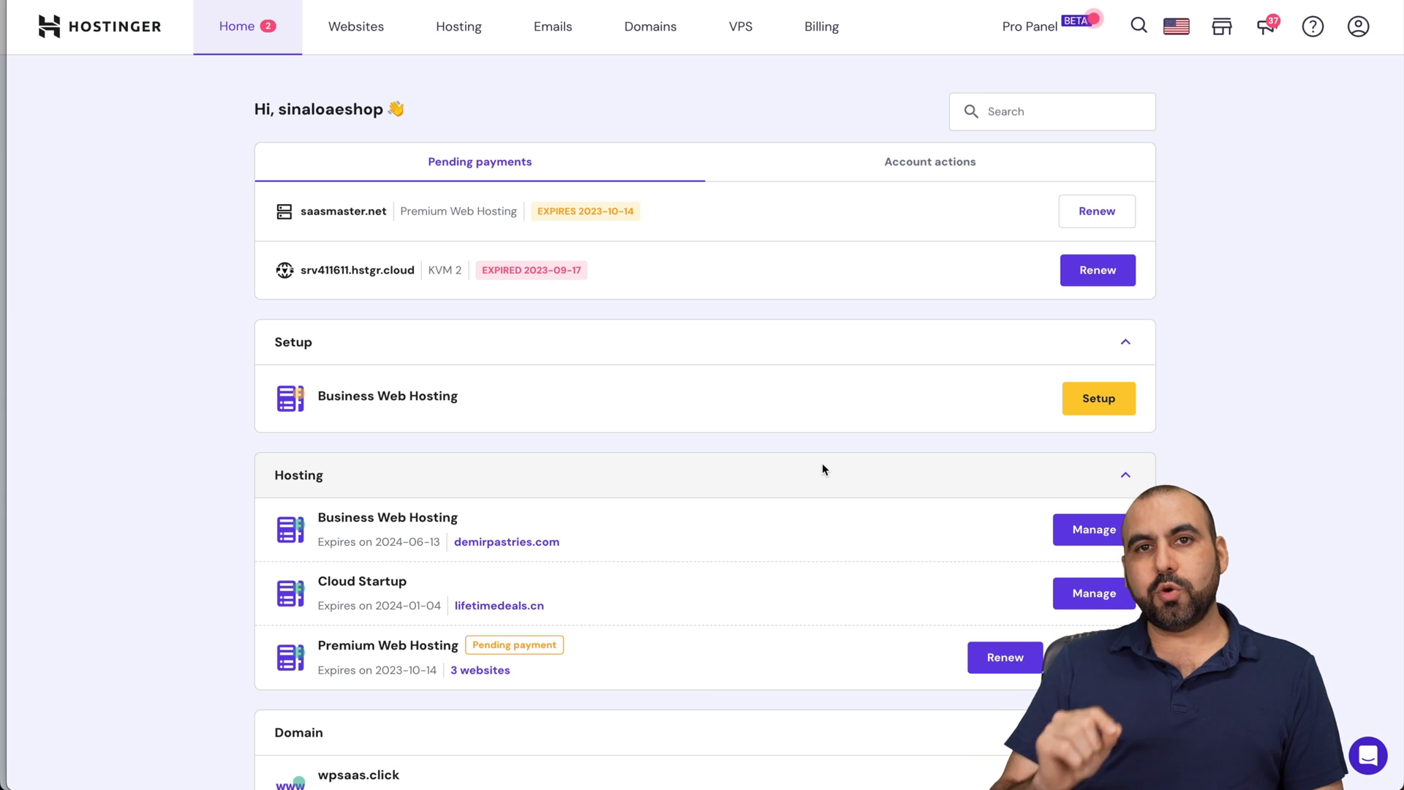
pyautogui.moveTo(1017, 183)
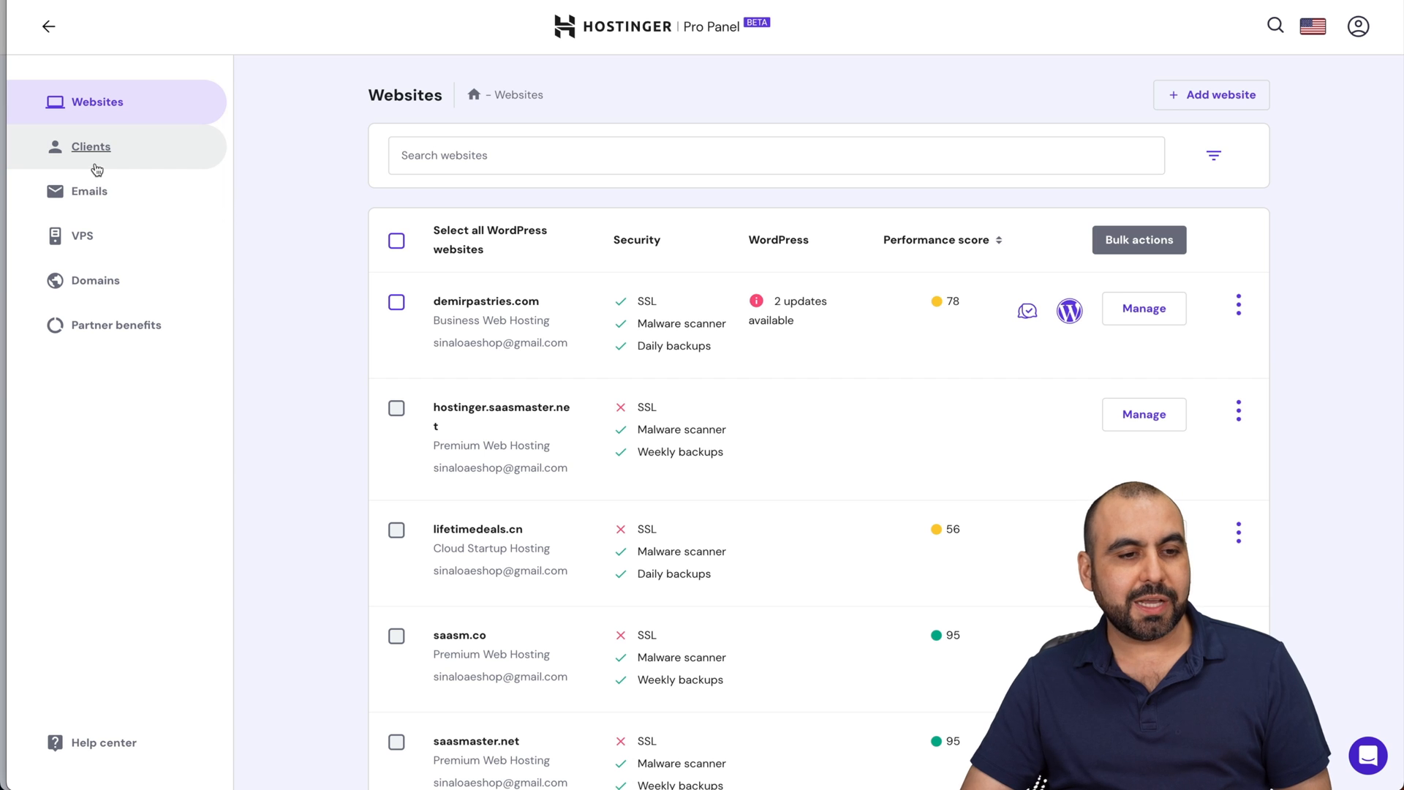
# Show the Pro Panel Clients page listing the one active client
pyautogui.click(91, 146)
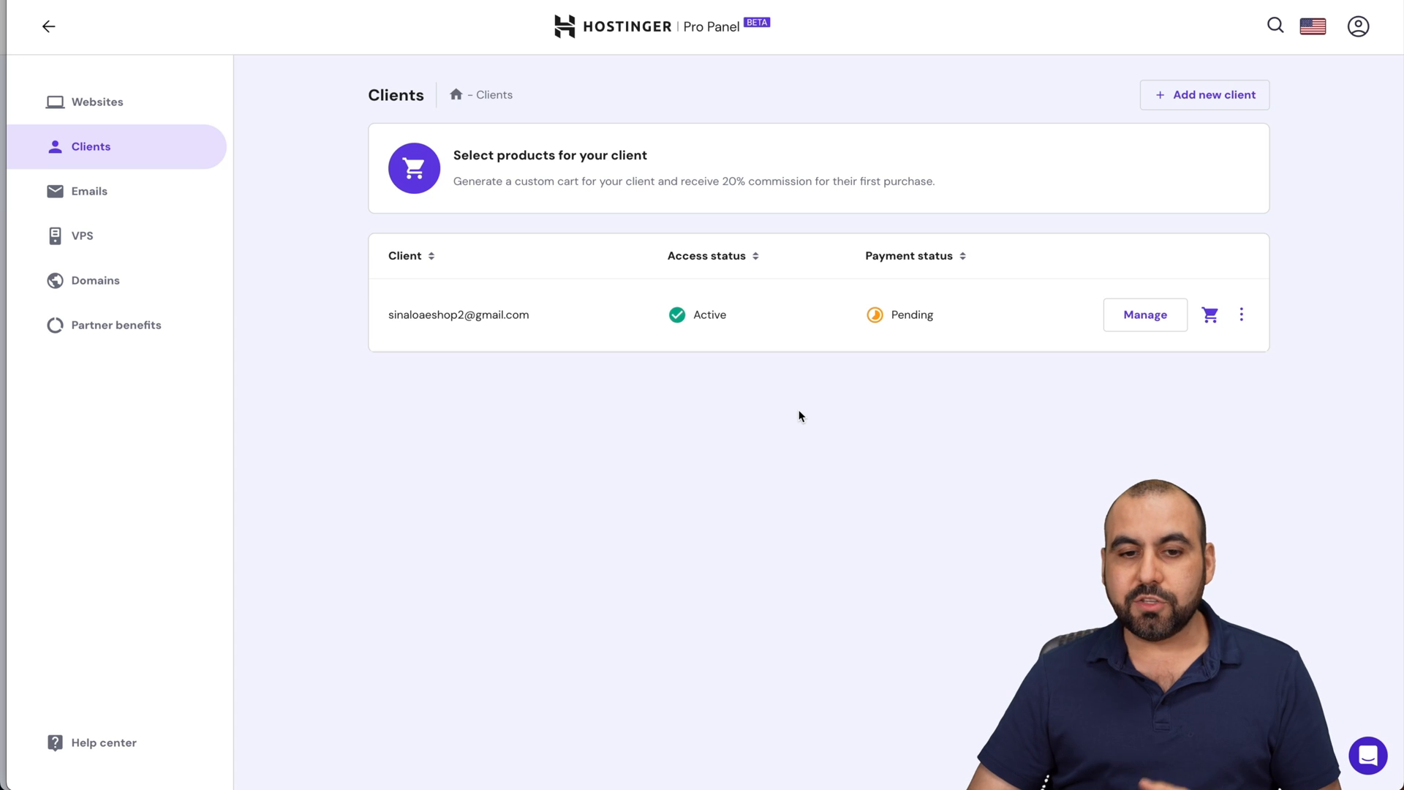
pyautogui.click(1204, 95)
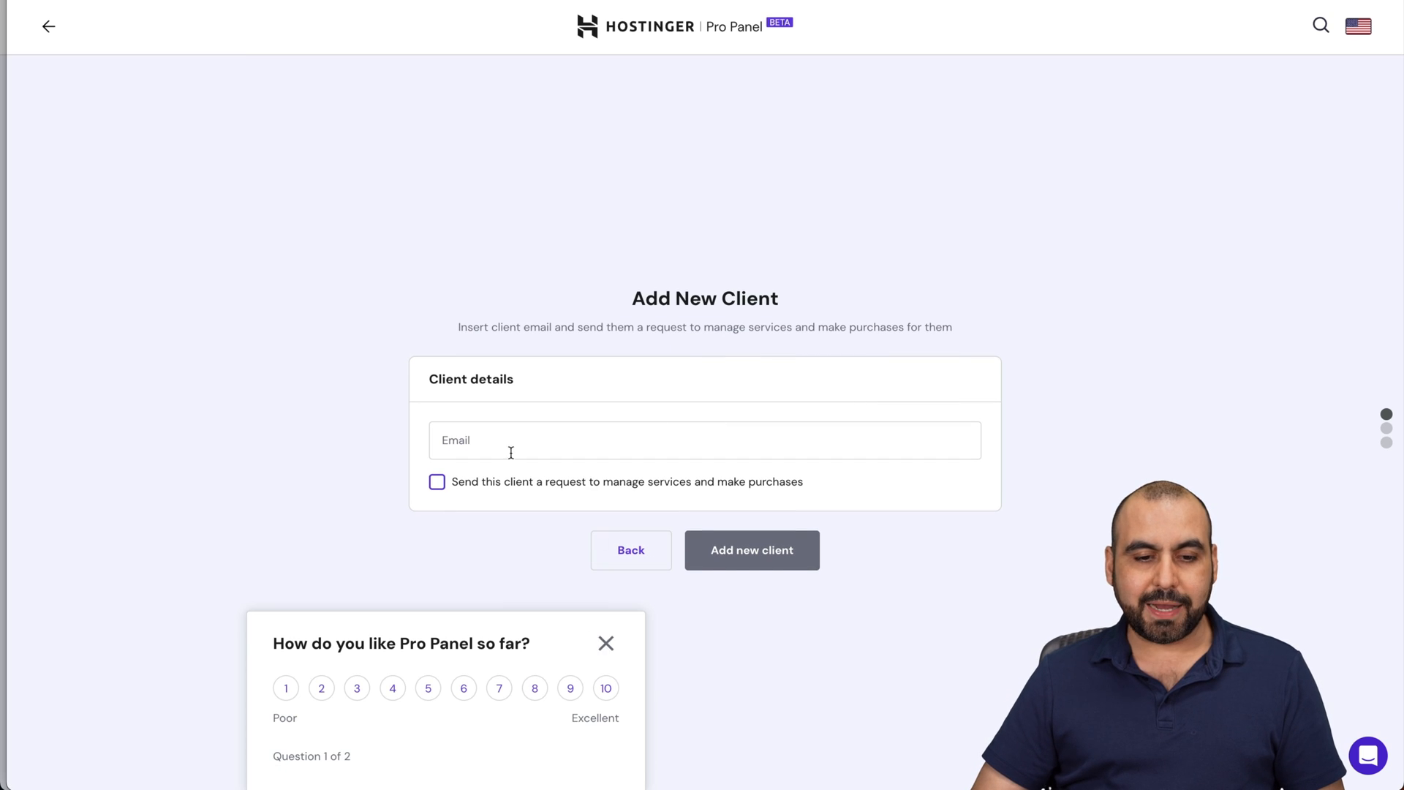
pyautogui.click(705, 440)
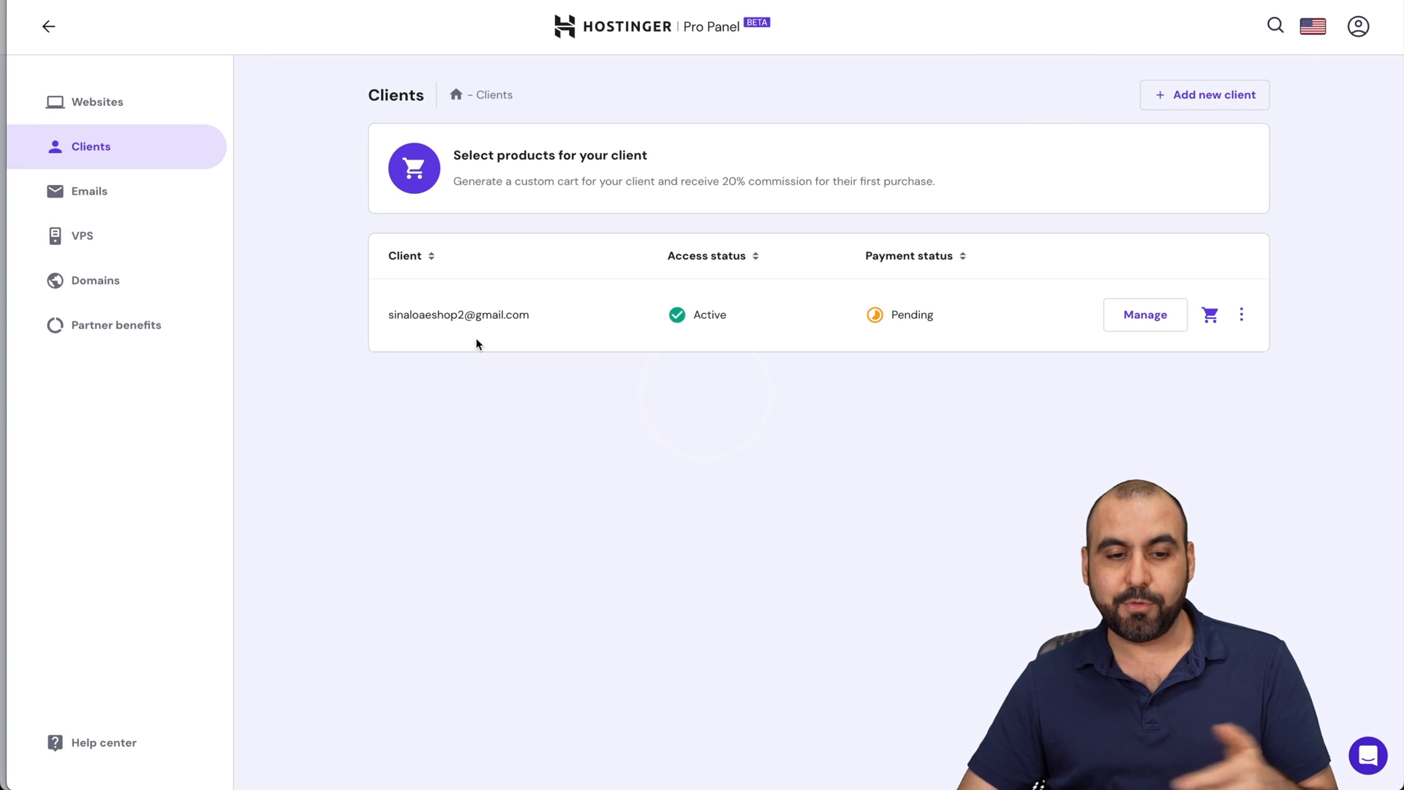
pyautogui.moveTo(709, 233)
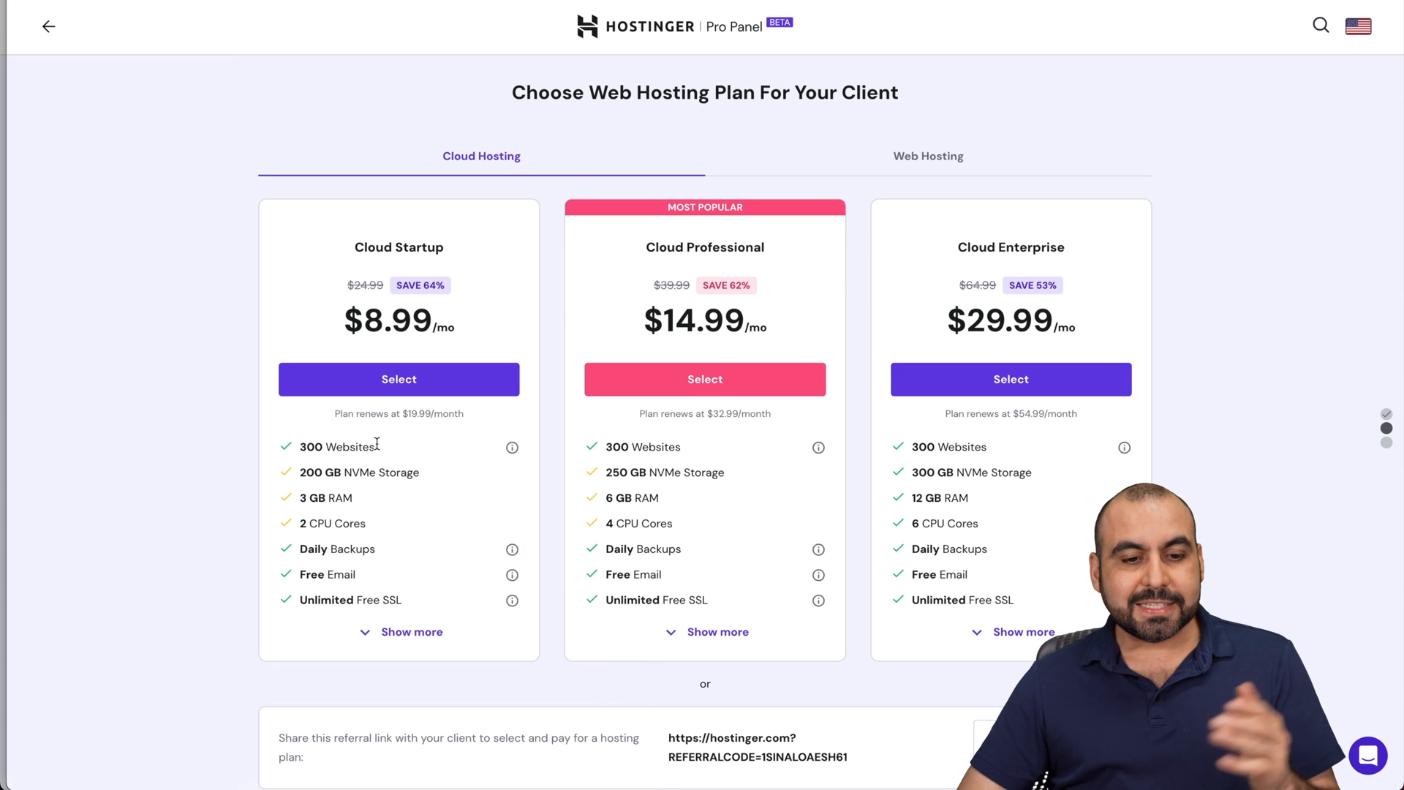
pyautogui.moveTo(535, 144)
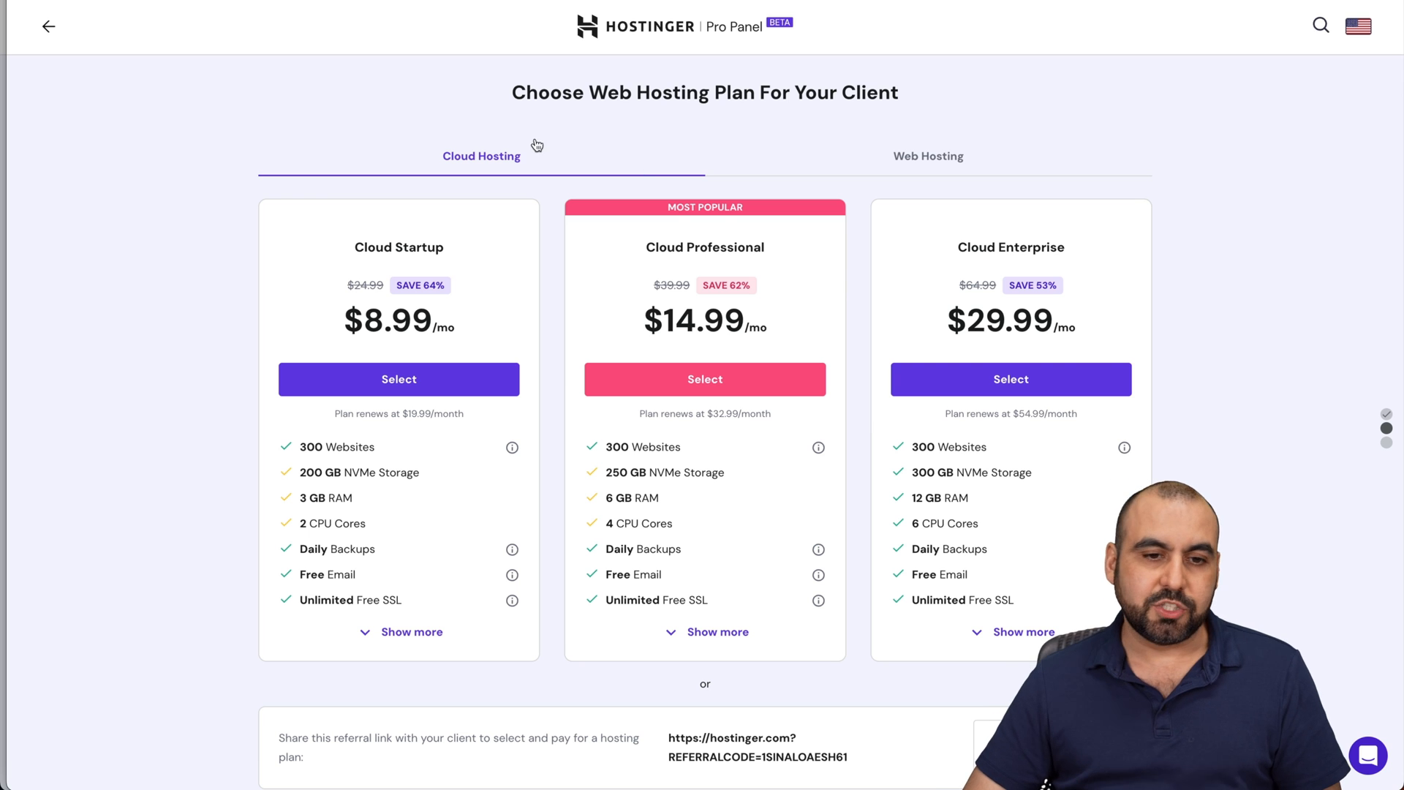
# Switch to the Web Hosting plans and select Business Web Hosting
pyautogui.click(928, 155)
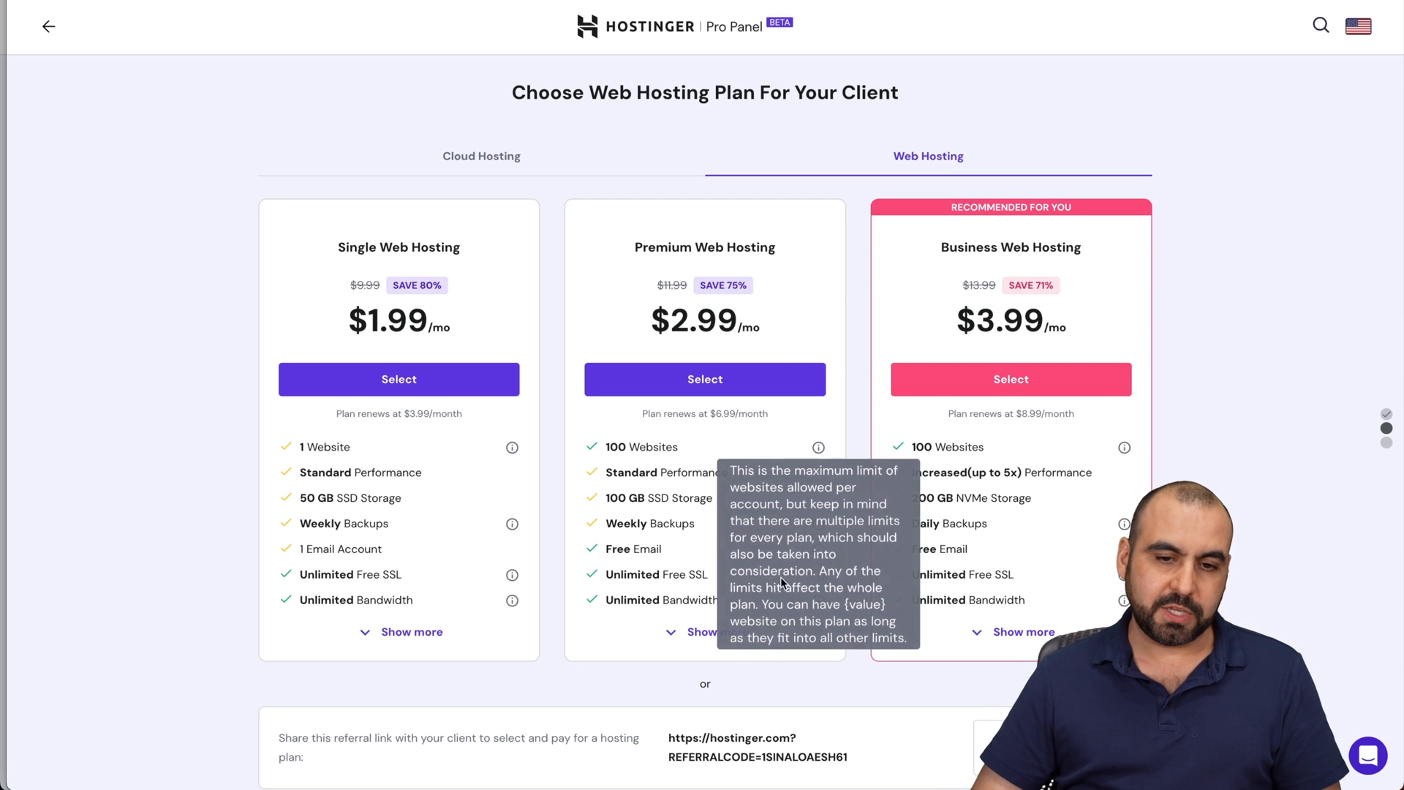
pyautogui.moveTo(1026, 235)
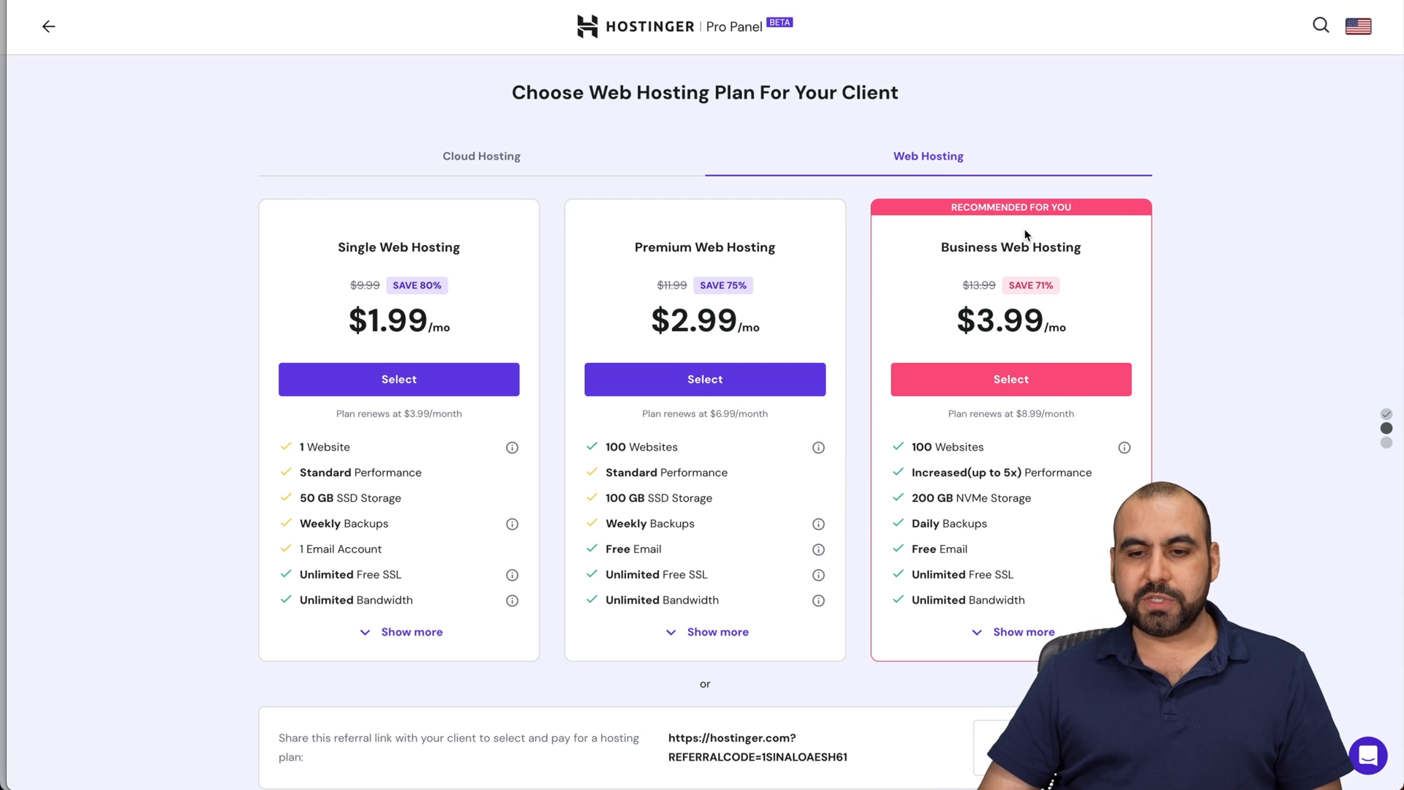
pyautogui.moveTo(1023, 462)
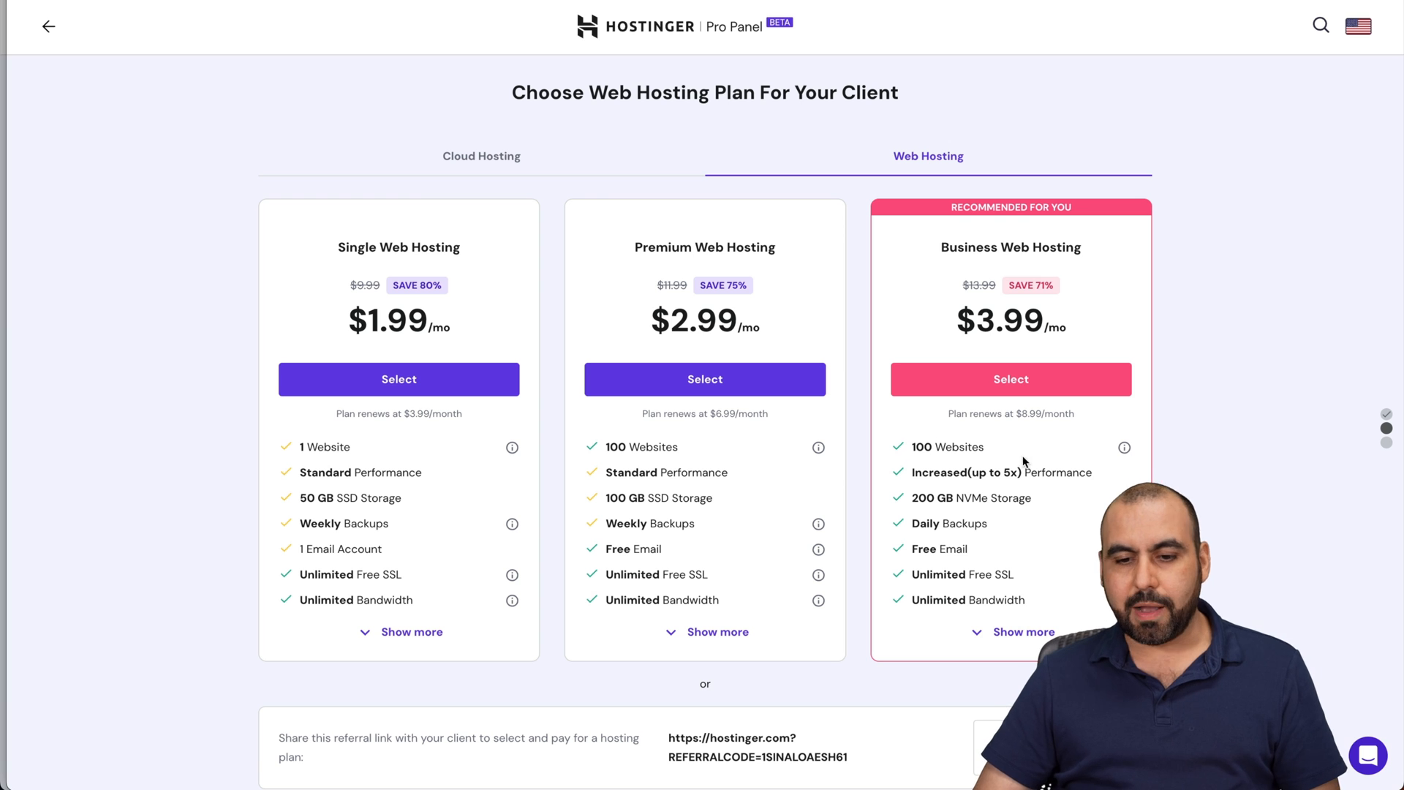
pyautogui.click(1010, 379)
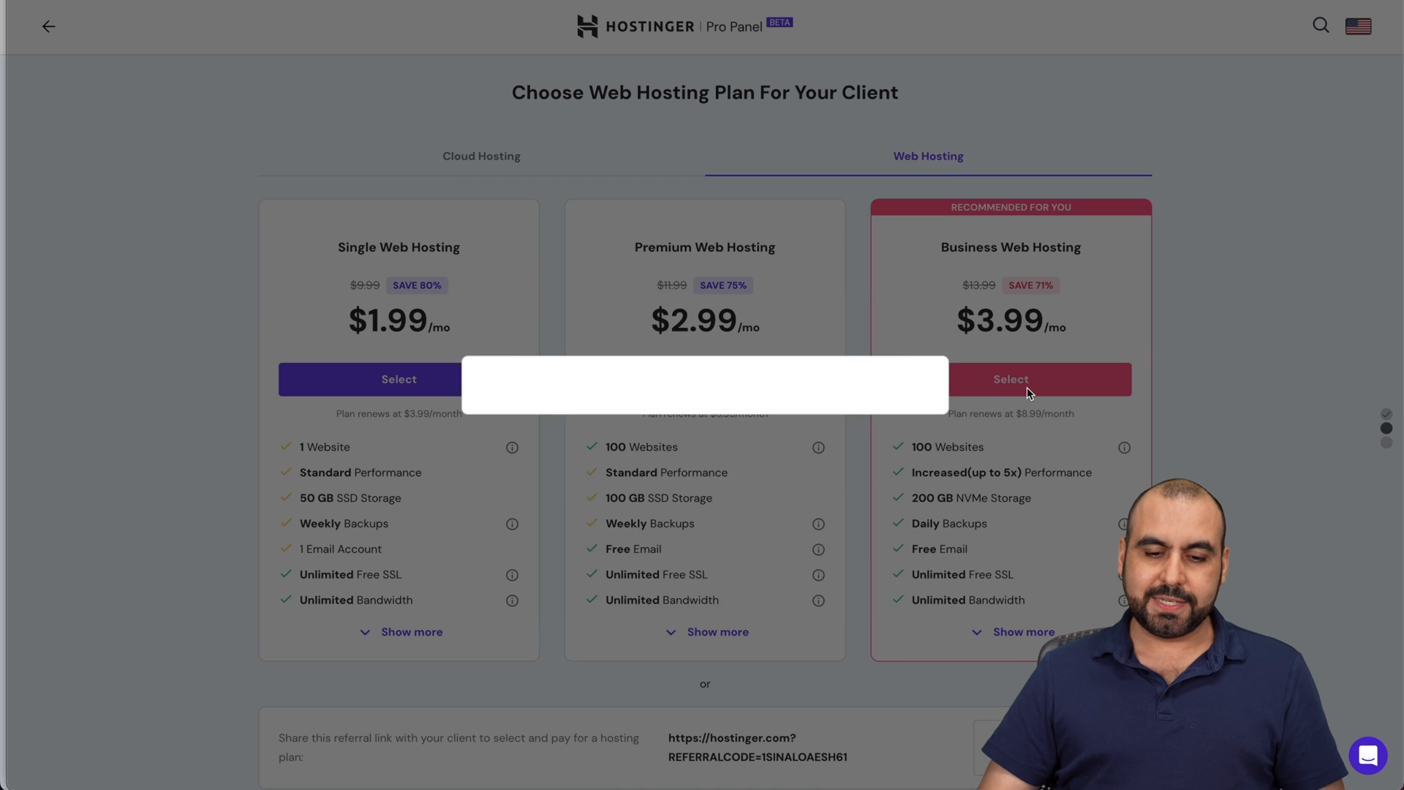
# Add Business Web Hosting billed for 12 months to the cart, totalling $59.88
pyautogui.click(1010, 379)
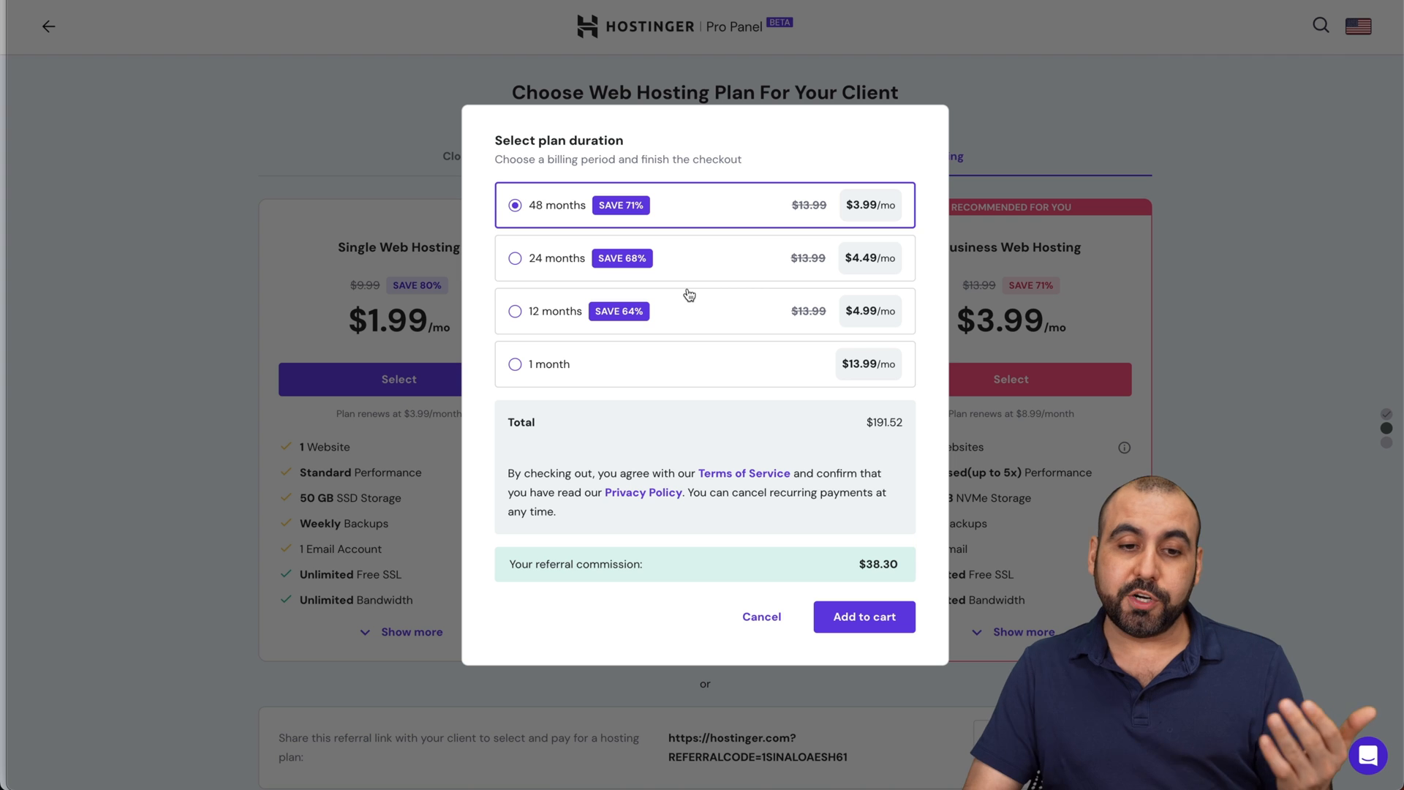
pyautogui.moveTo(566, 299)
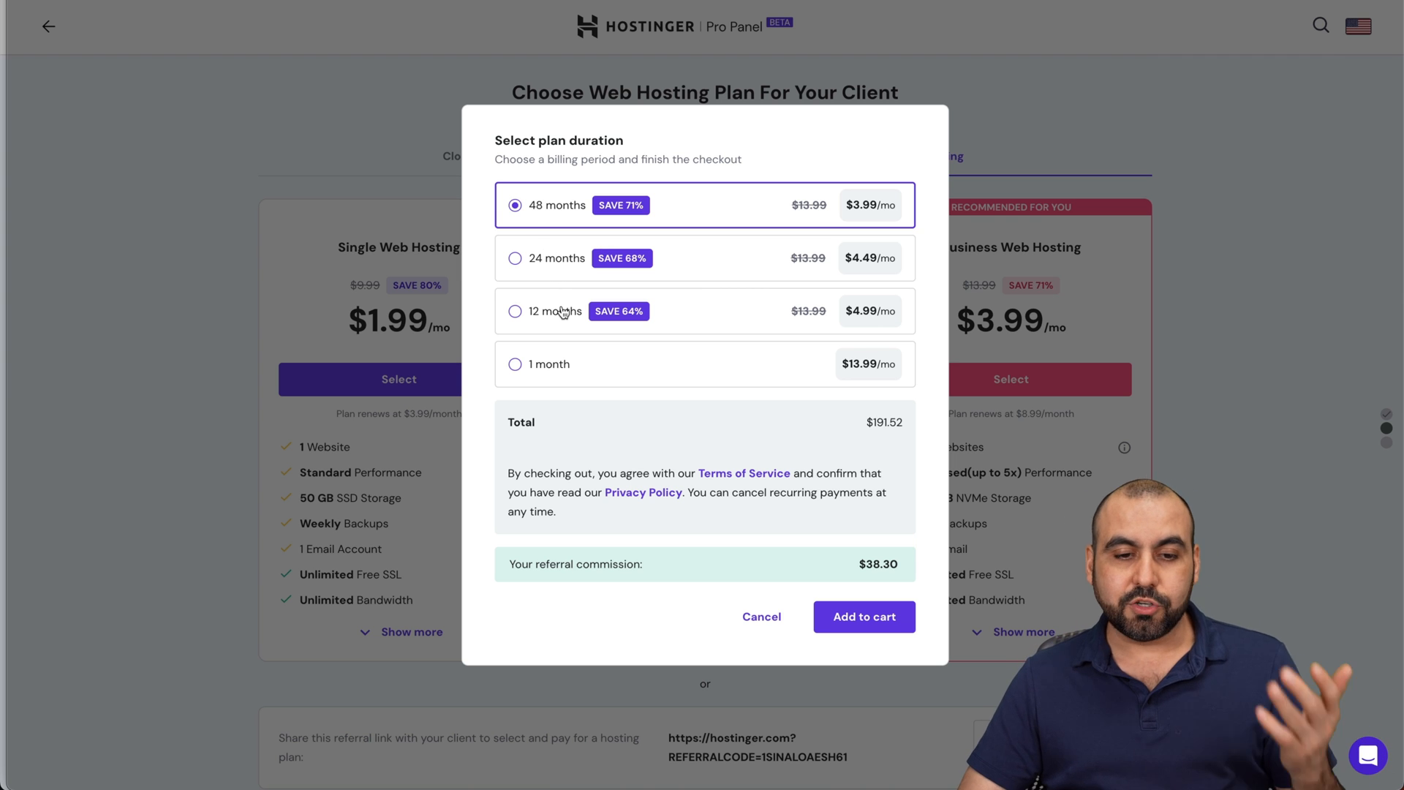
pyautogui.click(515, 310)
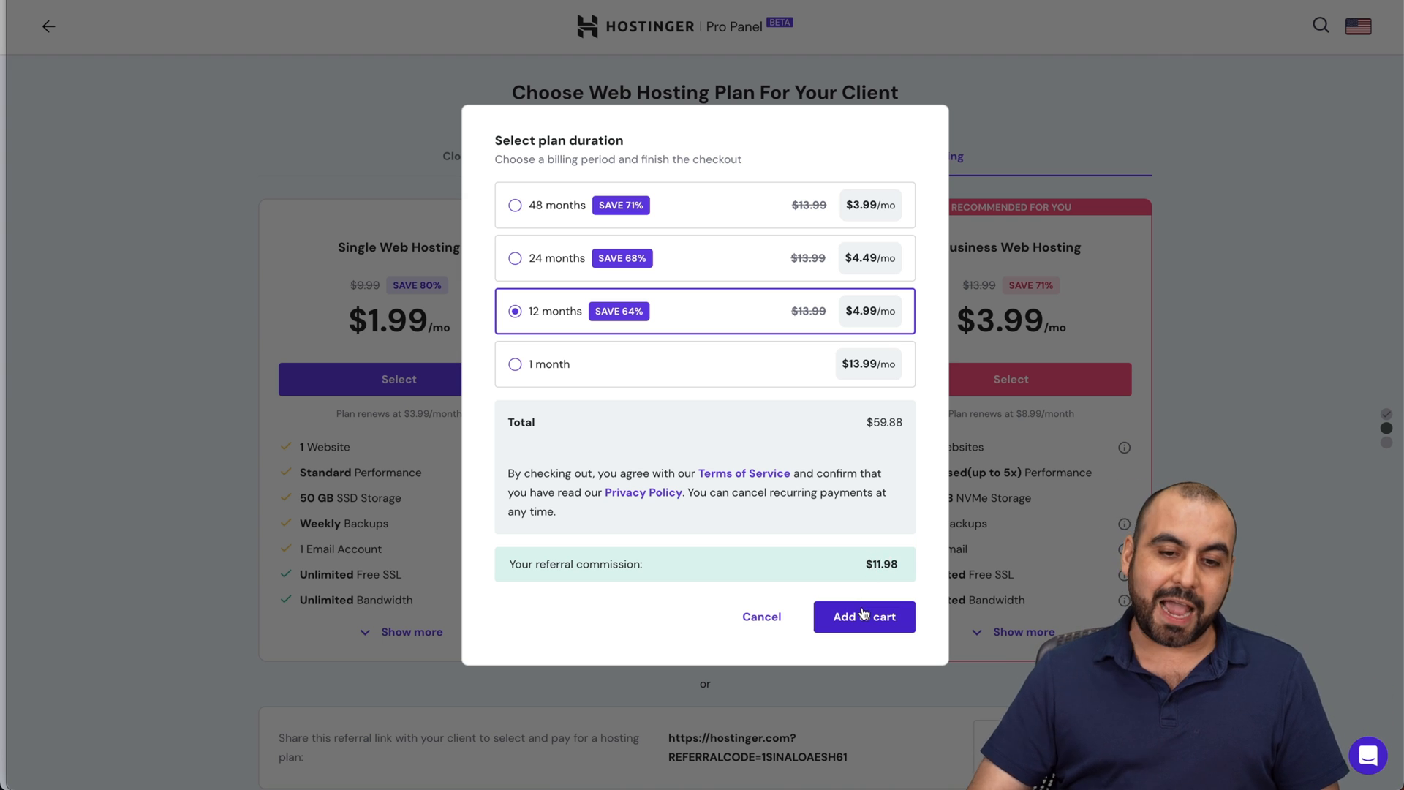
pyautogui.click(862, 615)
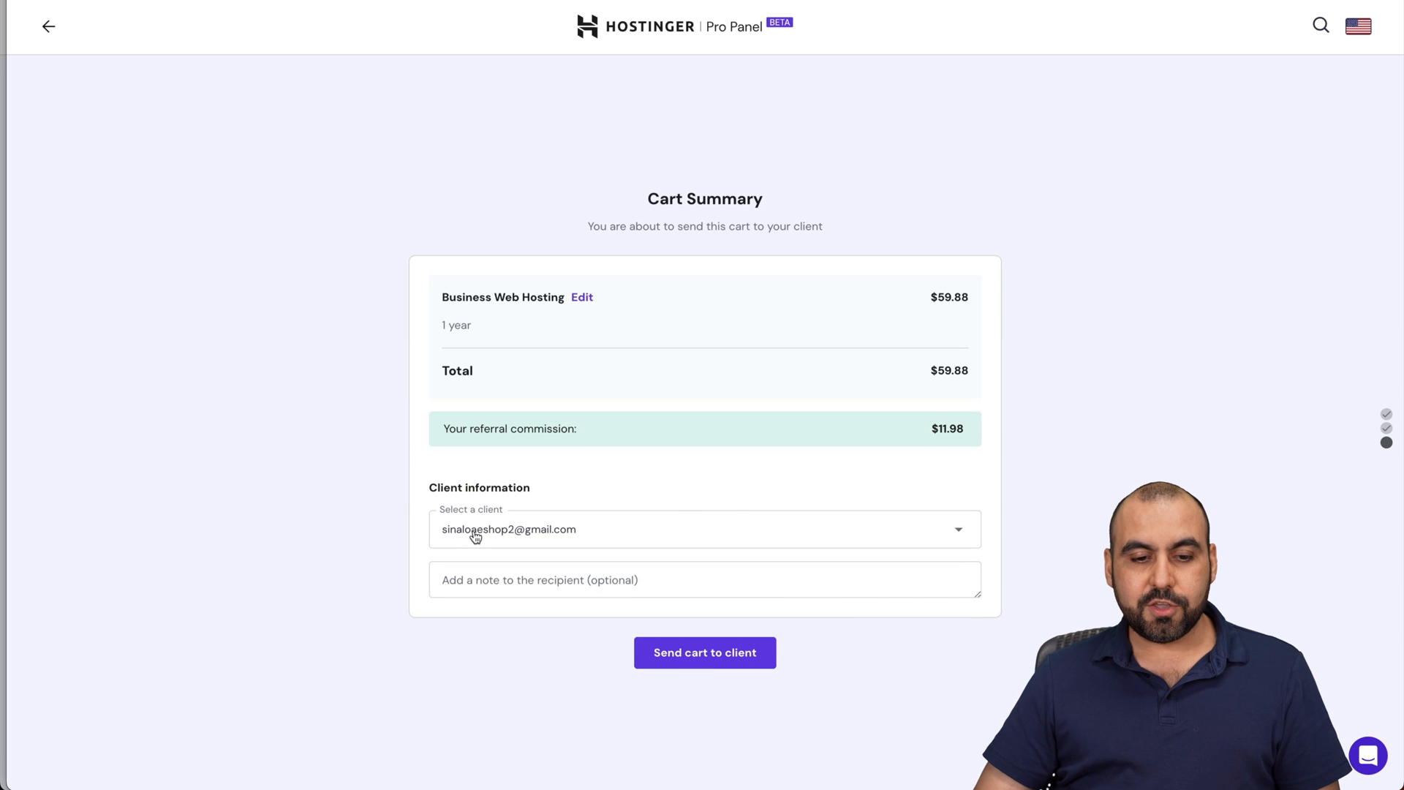
# Send the cart to the existing client with the note 'Buy this plan for 12 months for several websites'
pyautogui.click(705, 529)
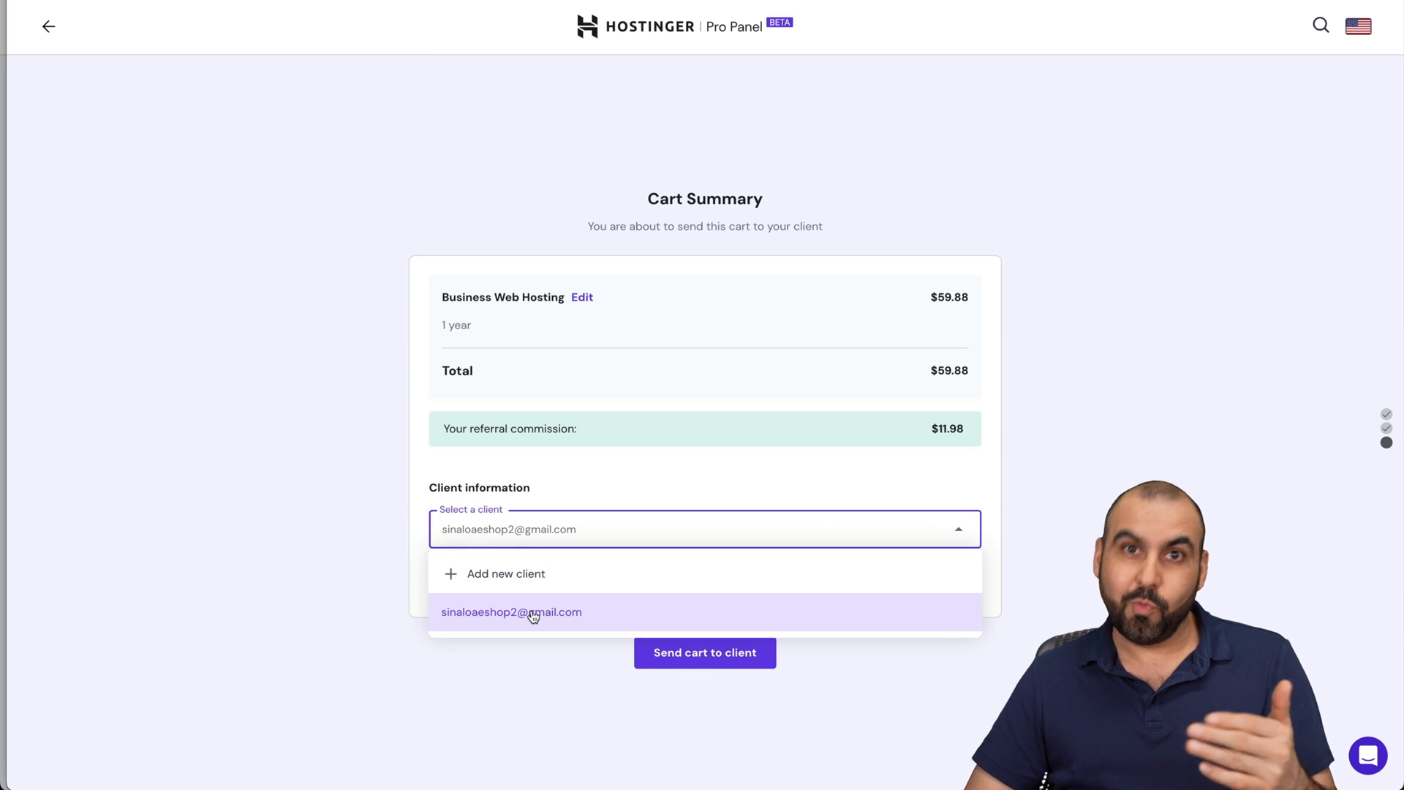
pyautogui.click(511, 612)
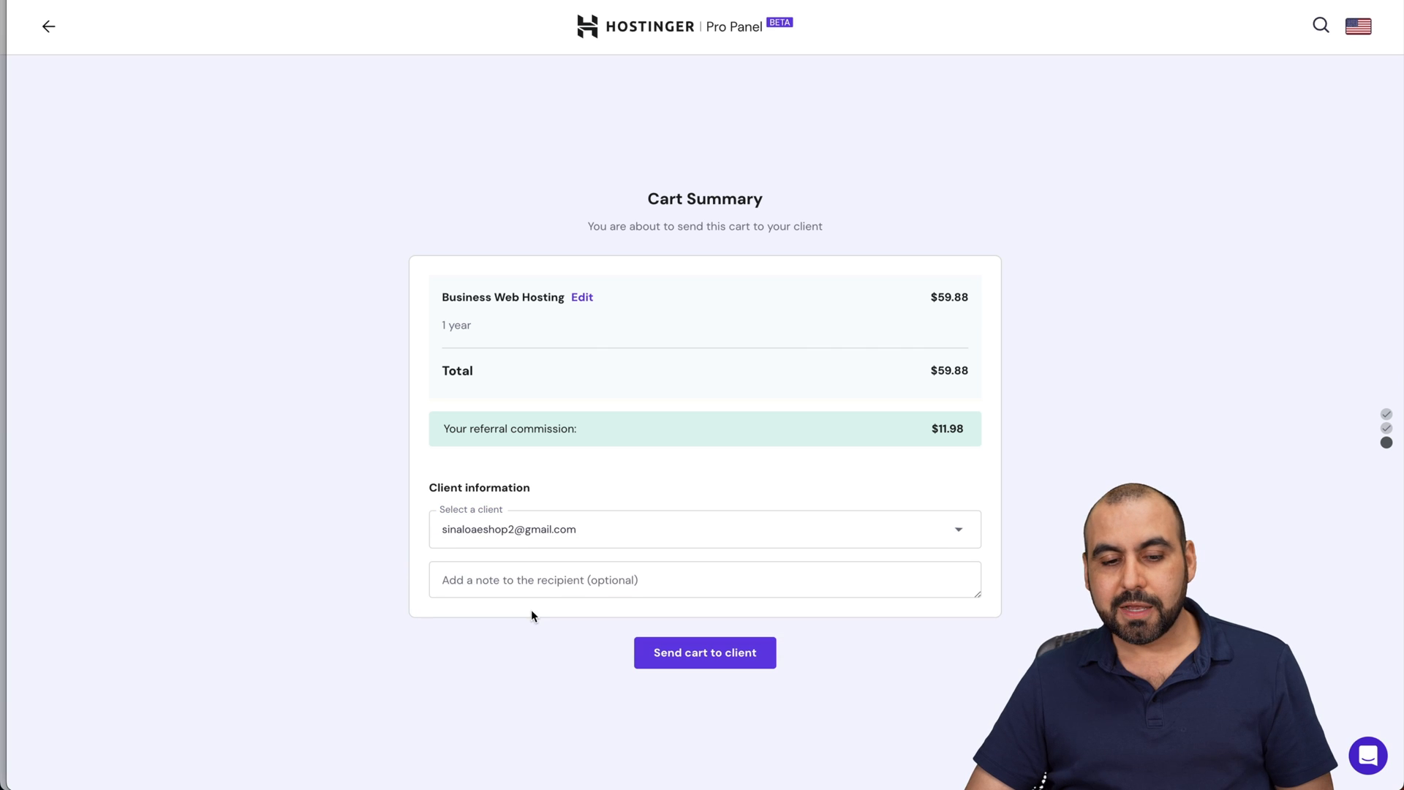
pyautogui.click(705, 579)
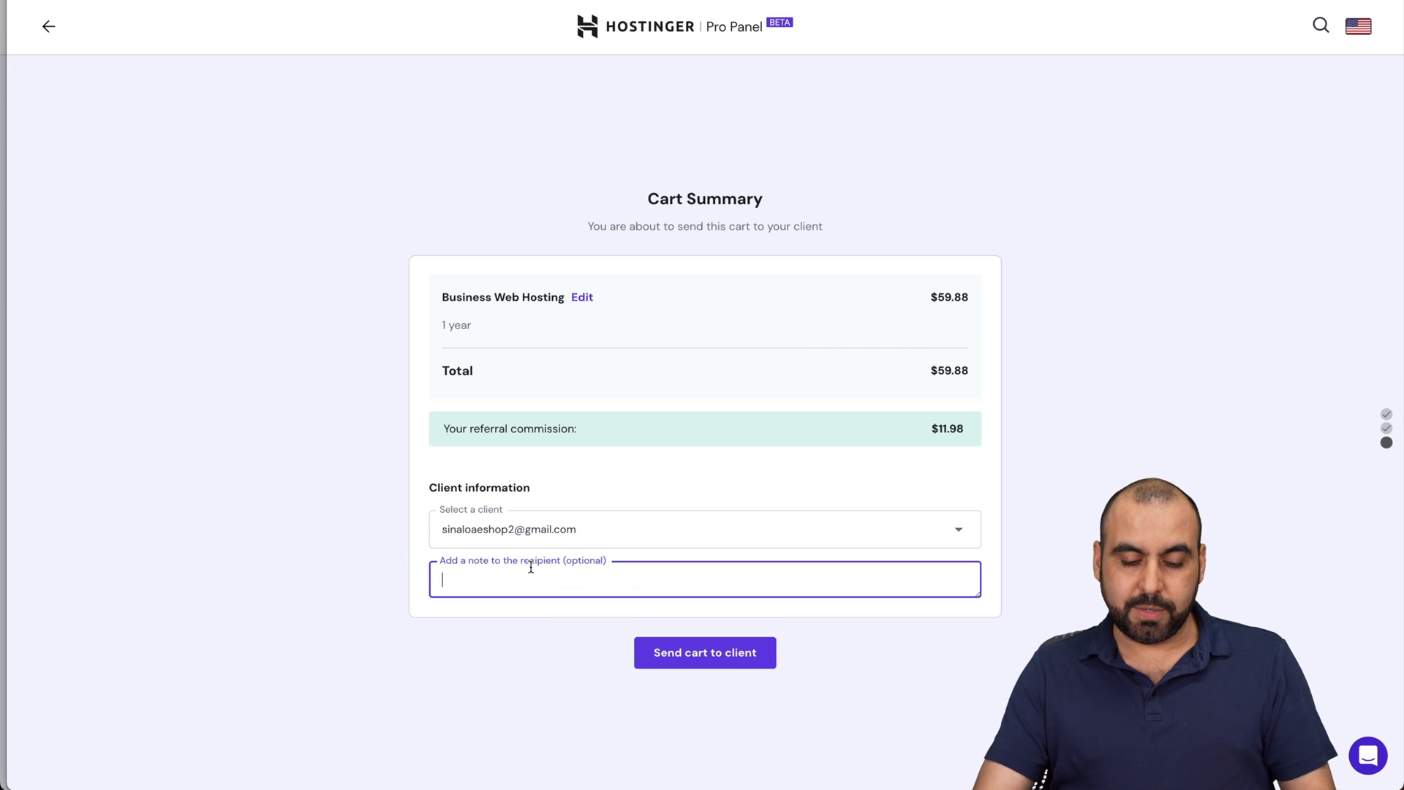
pyautogui.write('Buy thia plan for')
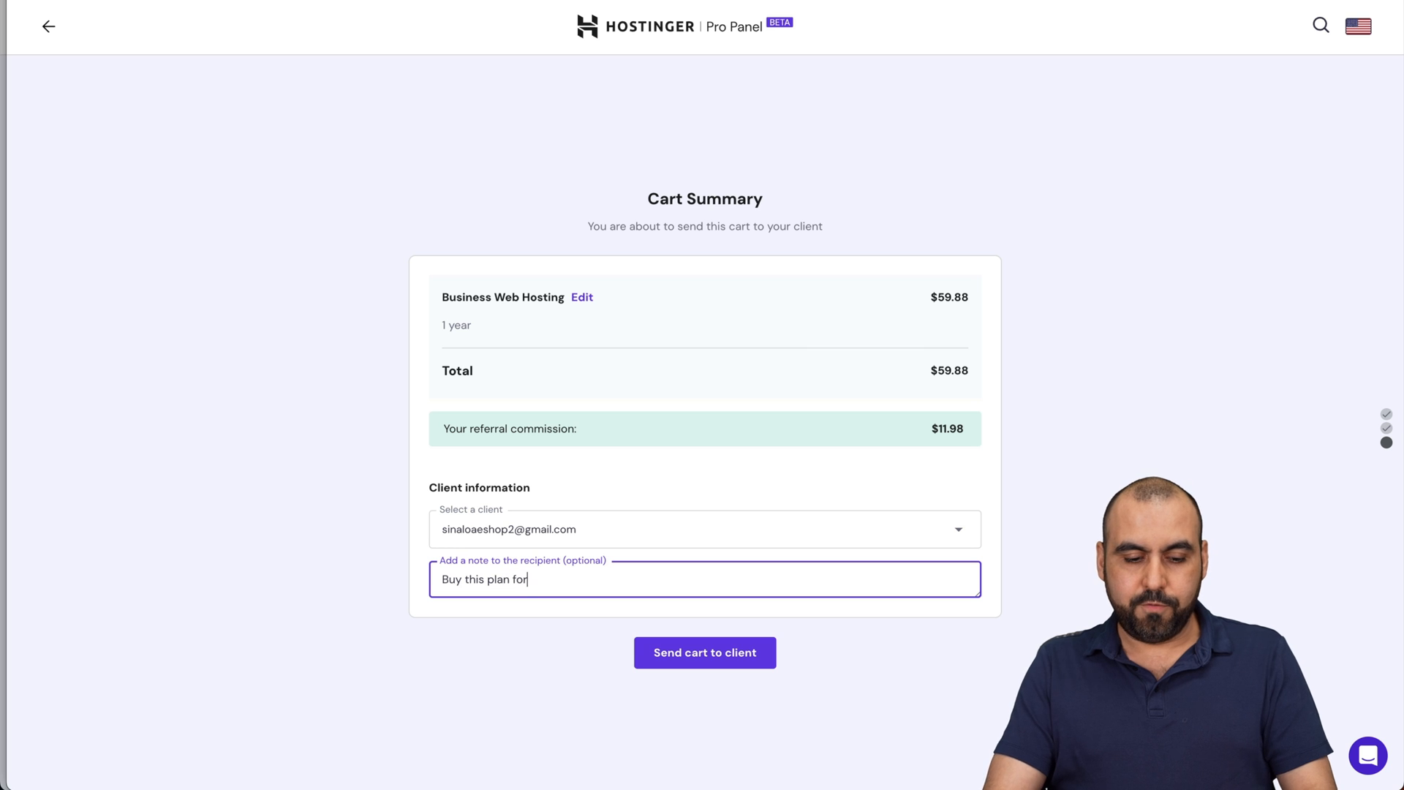
pyautogui.write('12 months for')
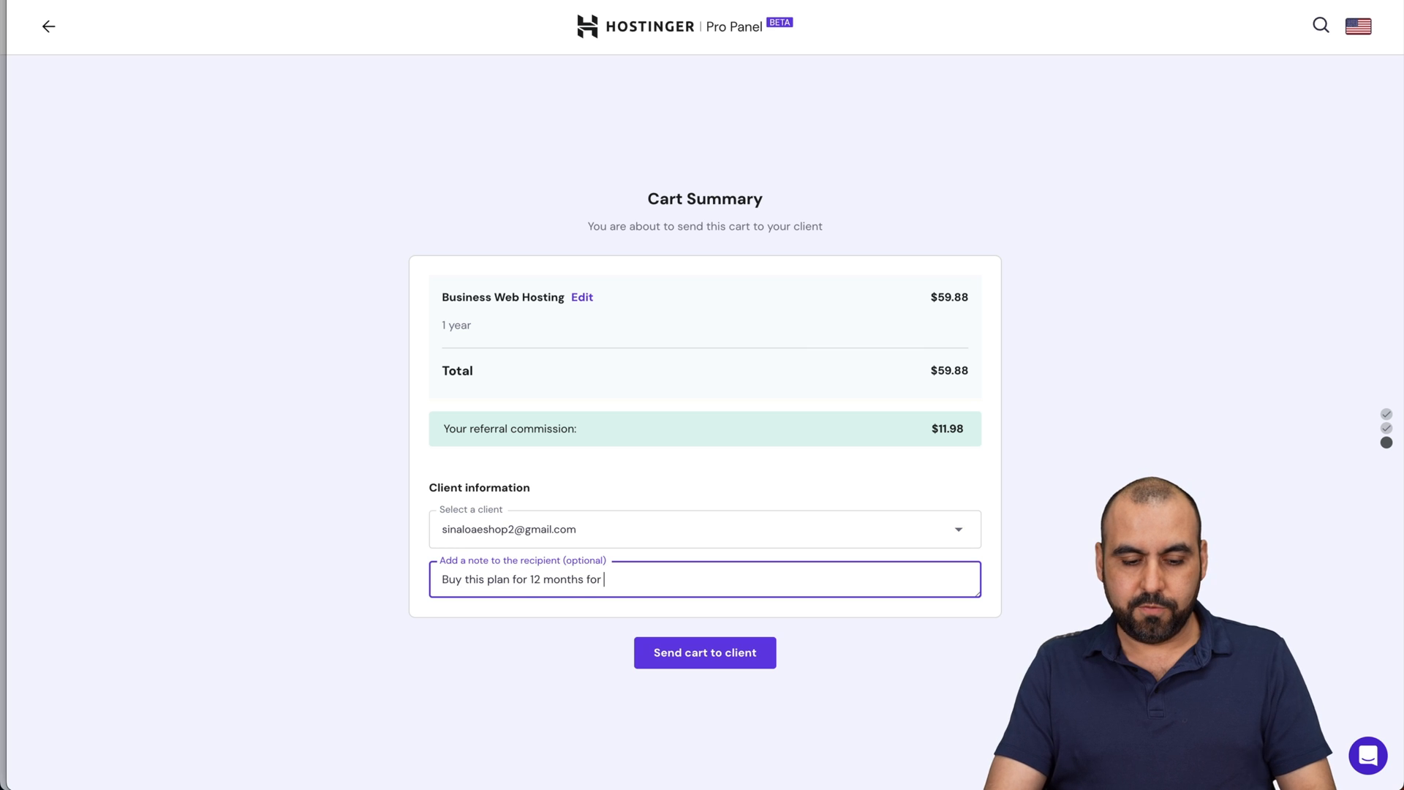
pyautogui.write('several websites')
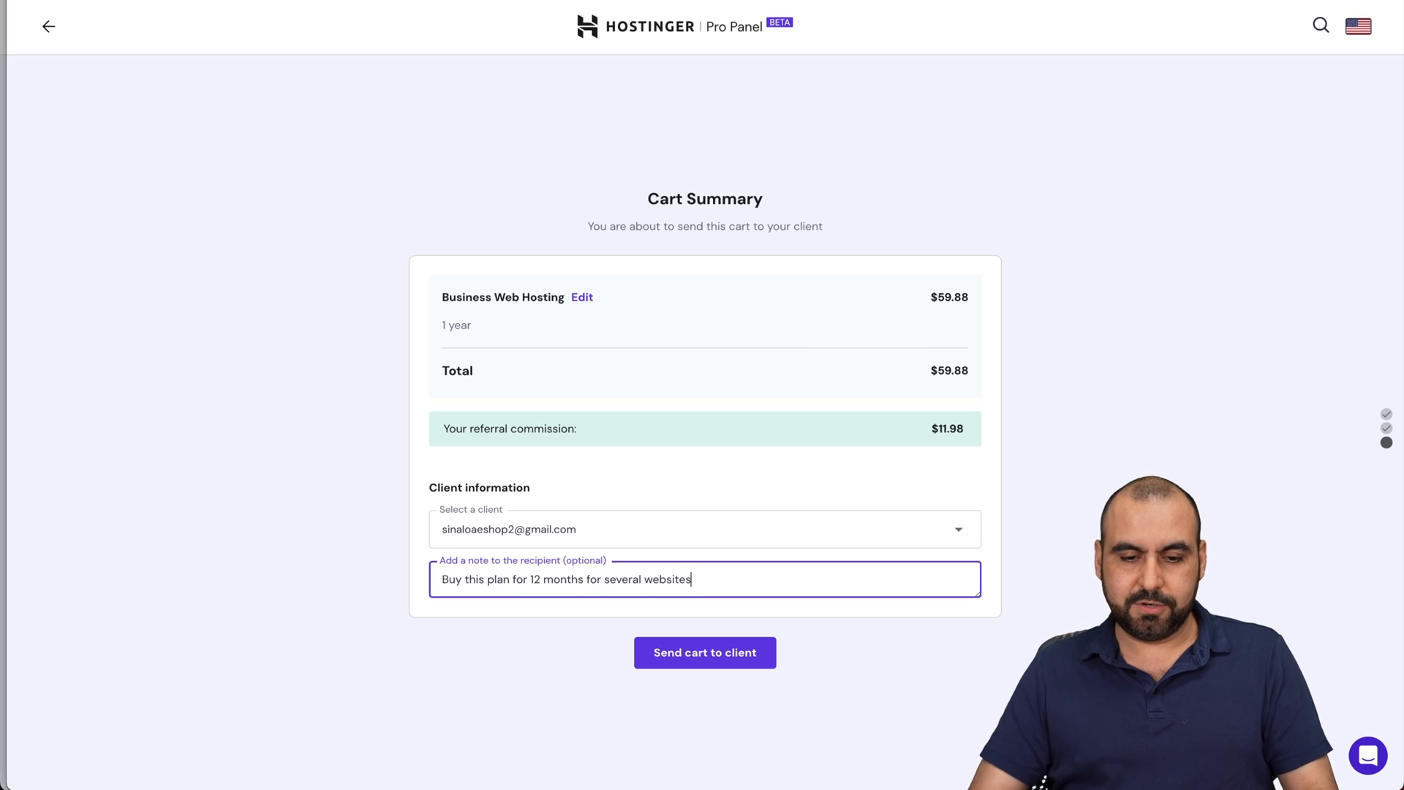
pyautogui.click(705, 652)
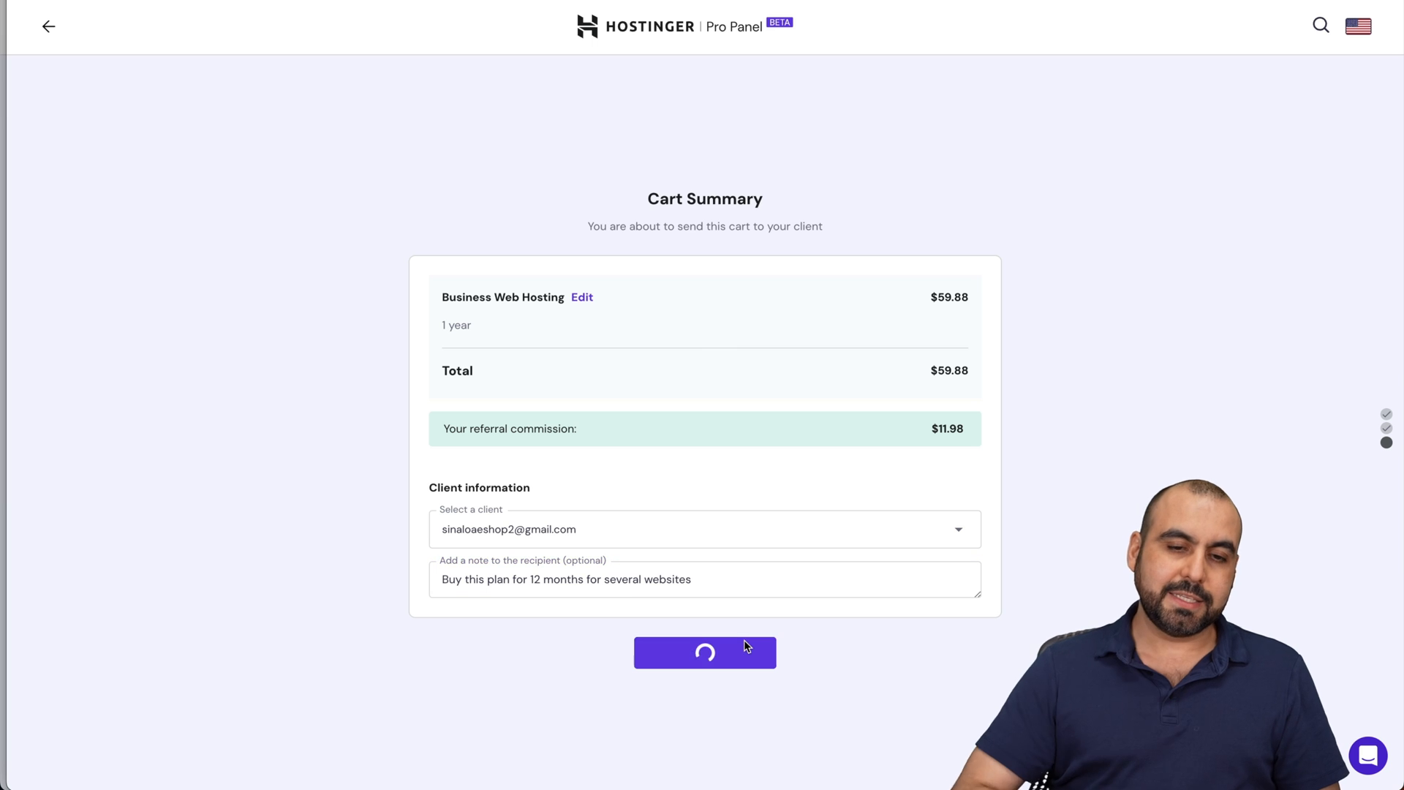
pyautogui.click(704, 652)
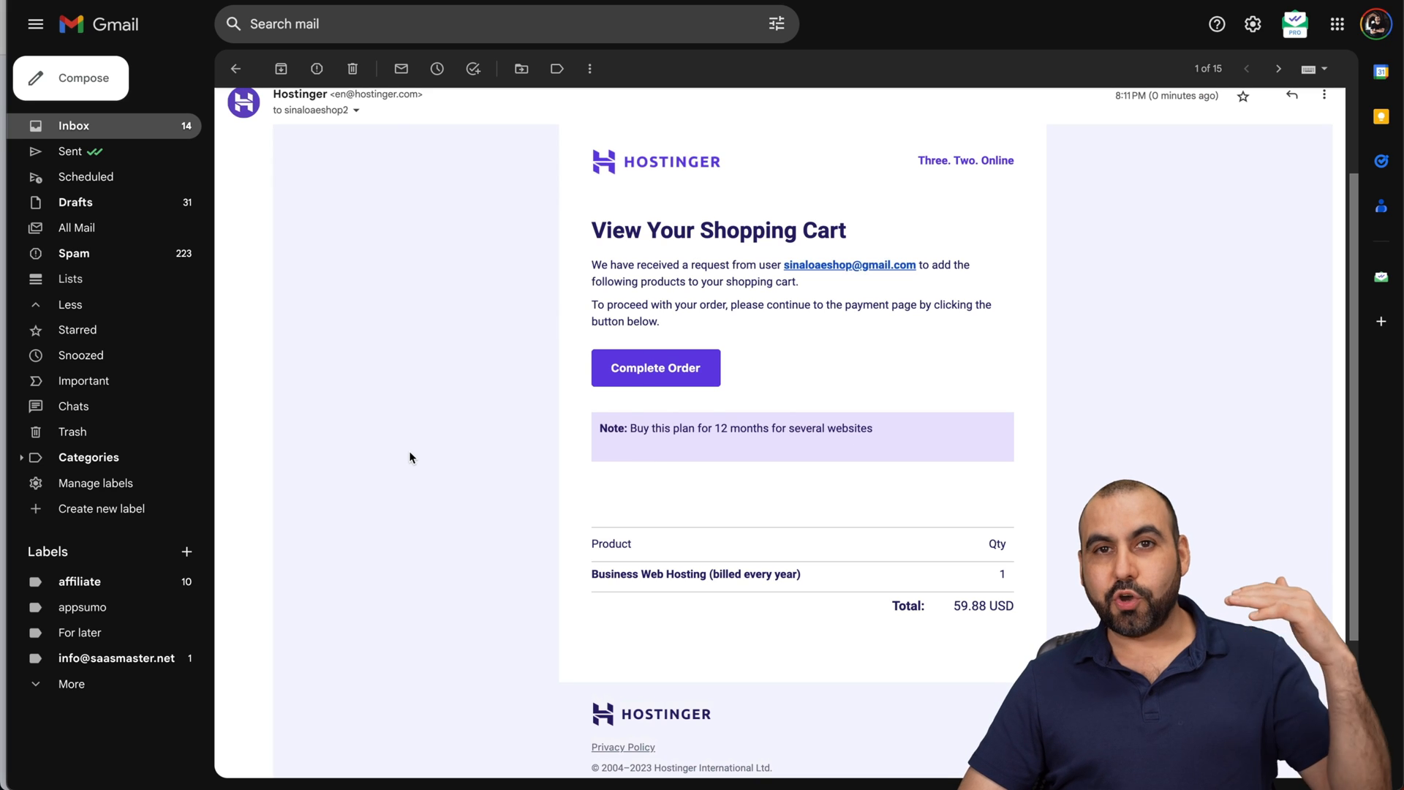
pyautogui.moveTo(802, 629)
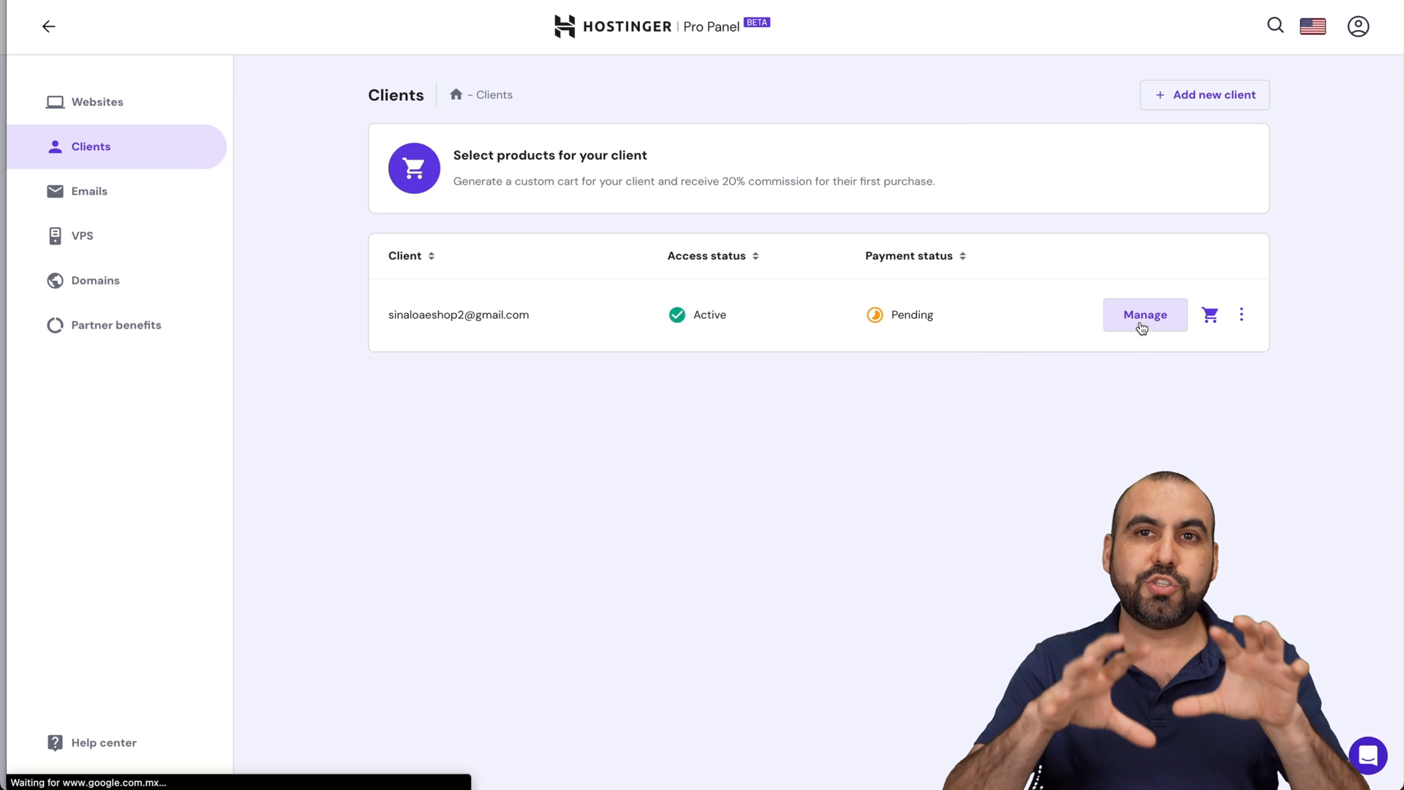
# Manage the client's account and browse its Emails and Domains sections
pyautogui.click(1144, 314)
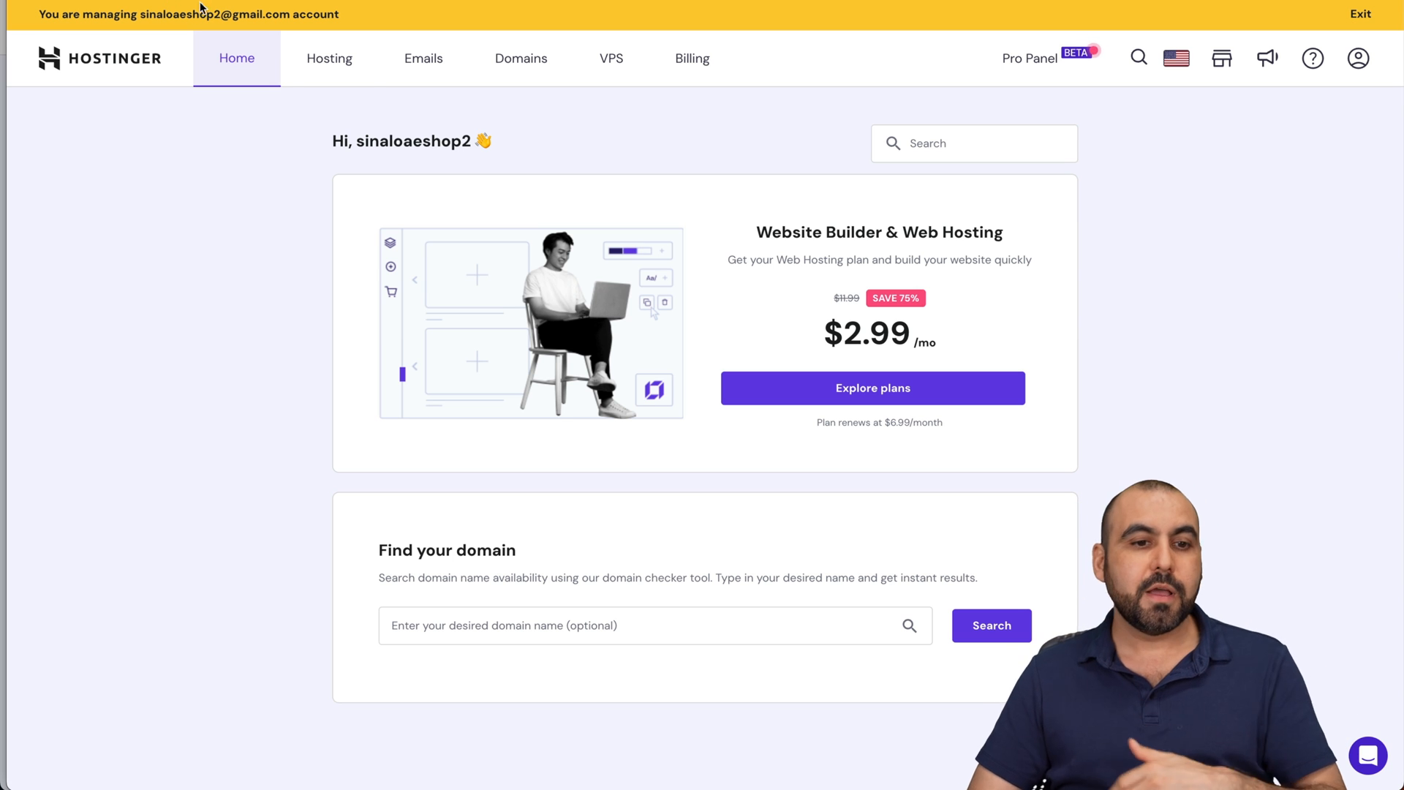
pyautogui.click(422, 58)
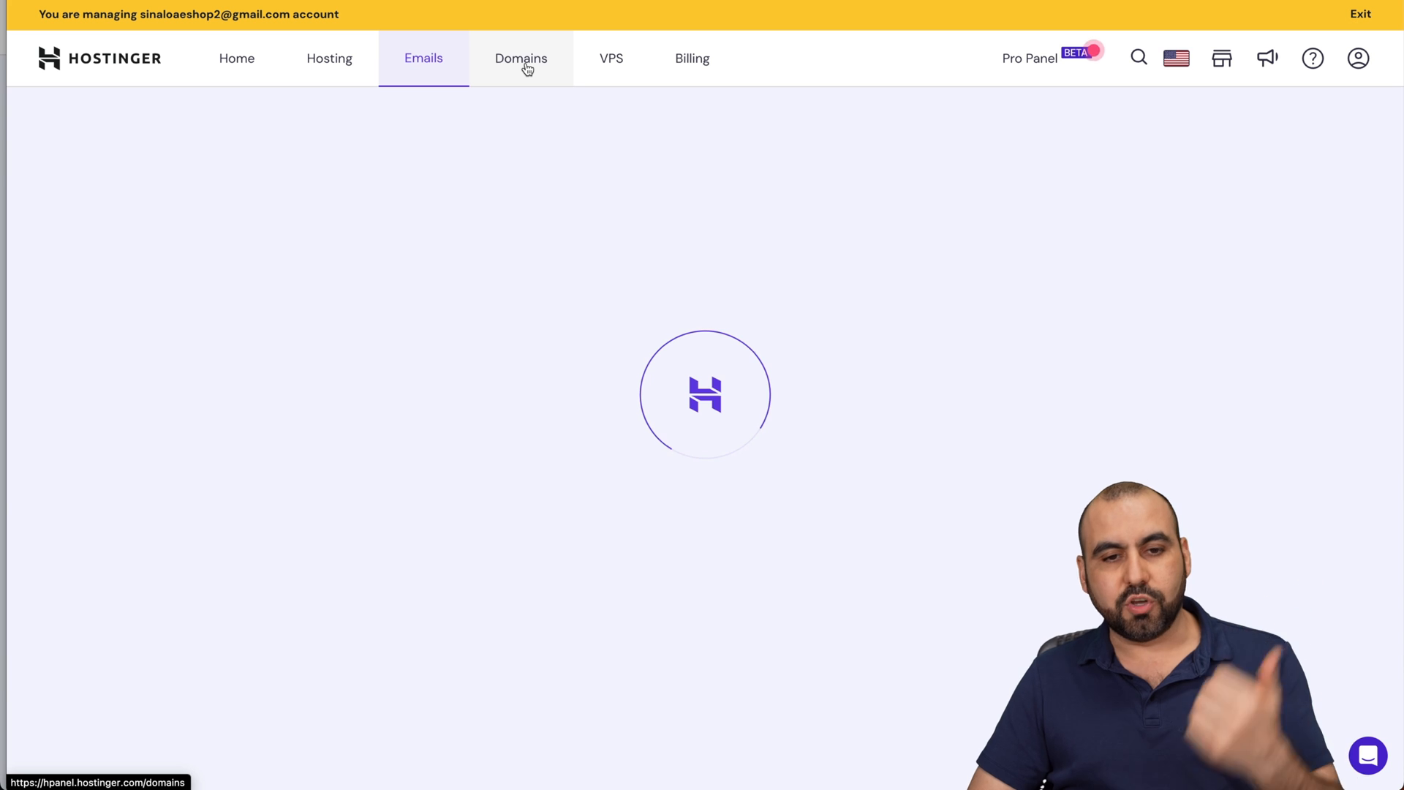
pyautogui.click(236, 58)
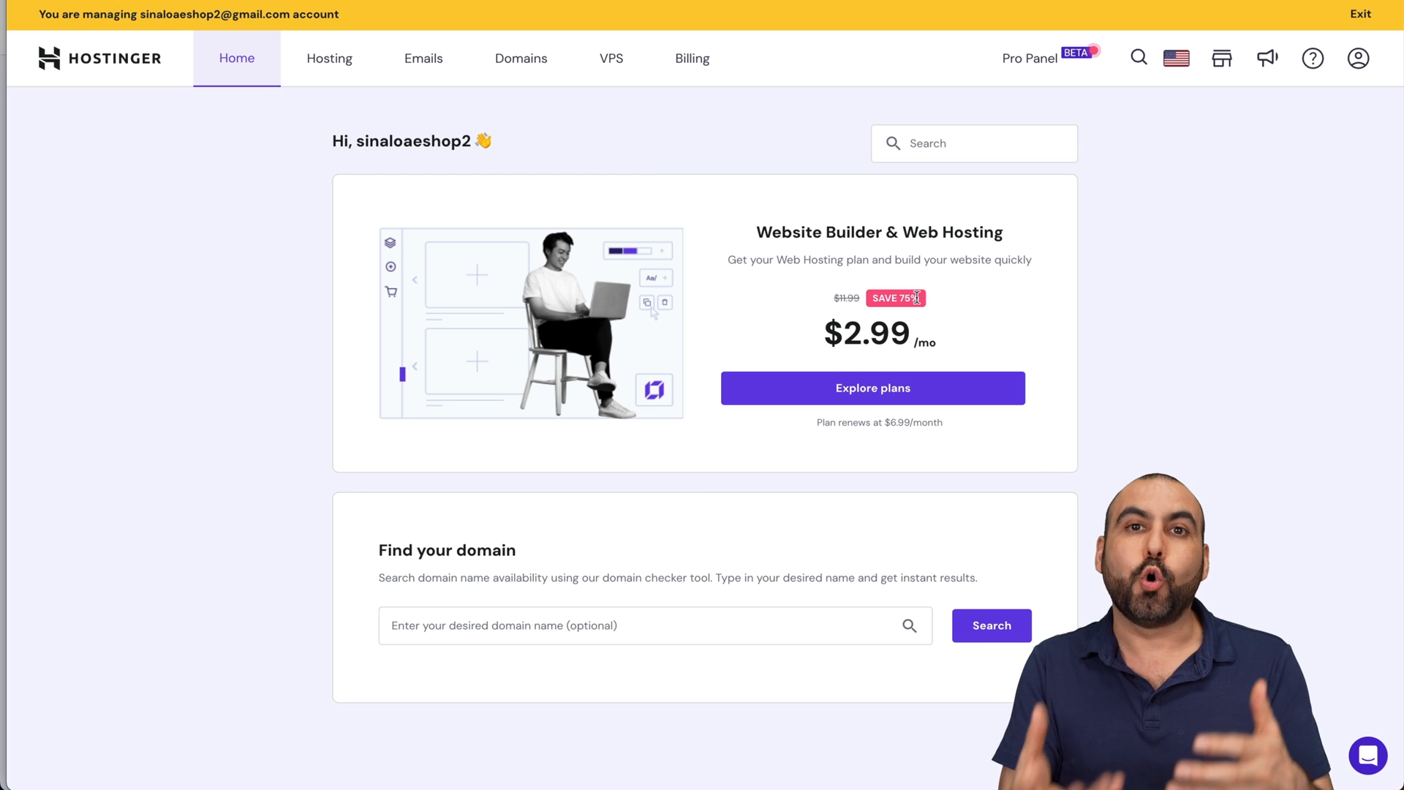
pyautogui.moveTo(1167, 263)
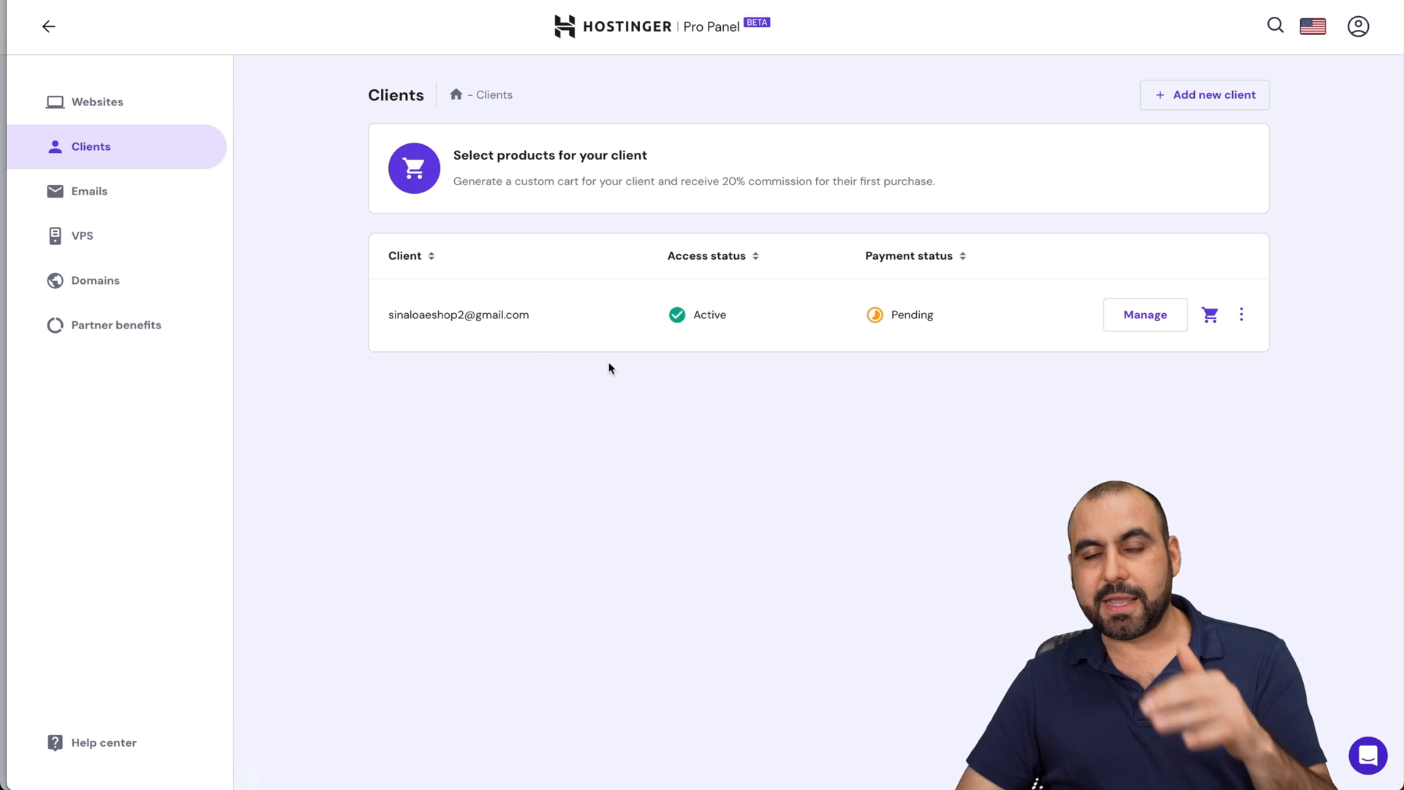
pyautogui.moveTo(825, 488)
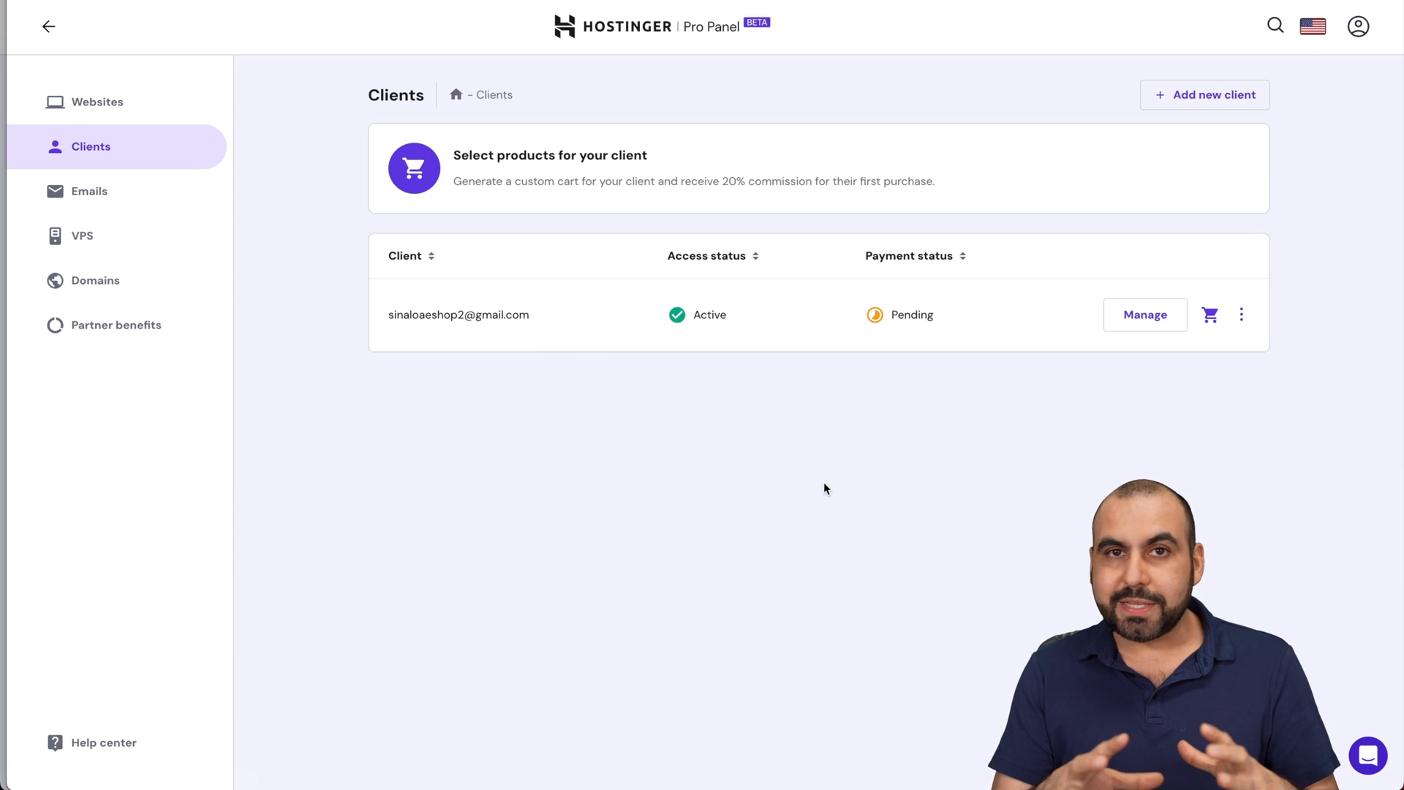